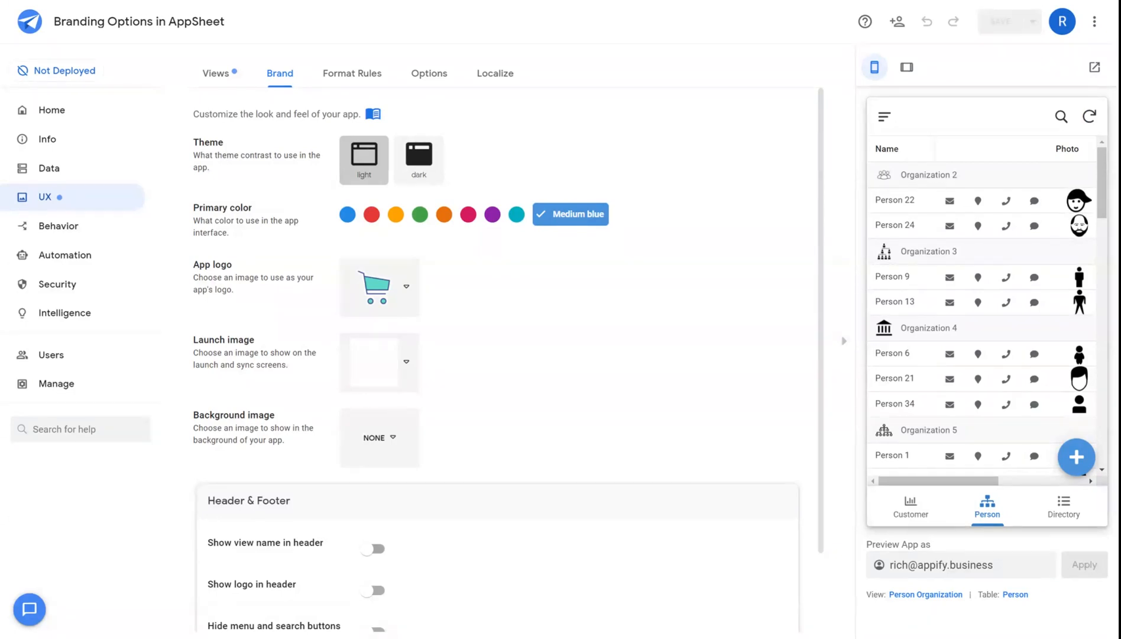
{"action": "mouse_move", "coordinate": [243, 163]}
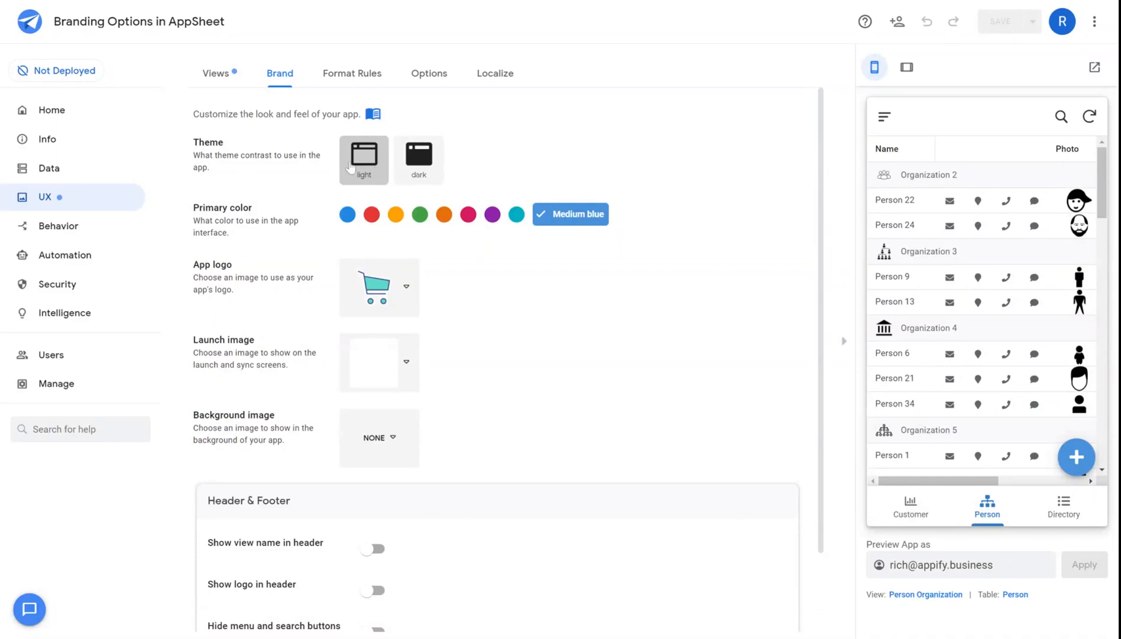
Step: Preview dark and light themes, and try yellow, orange, pink and purple before returning to blue
{"action": "left_click", "coordinate": [418, 158]}
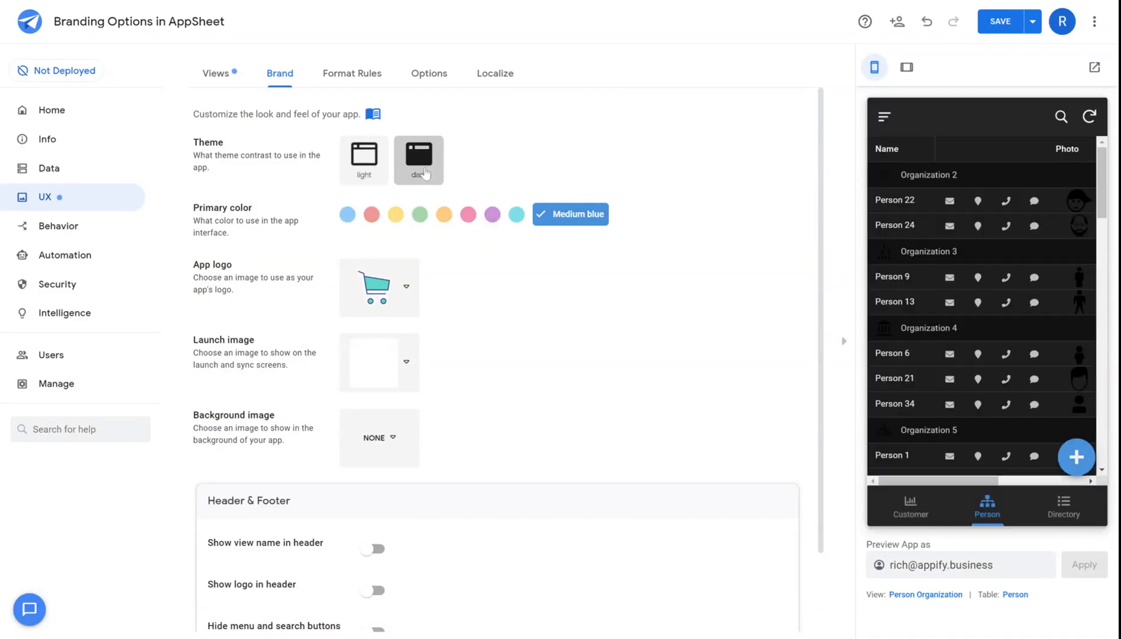
{"action": "left_click", "coordinate": [363, 159]}
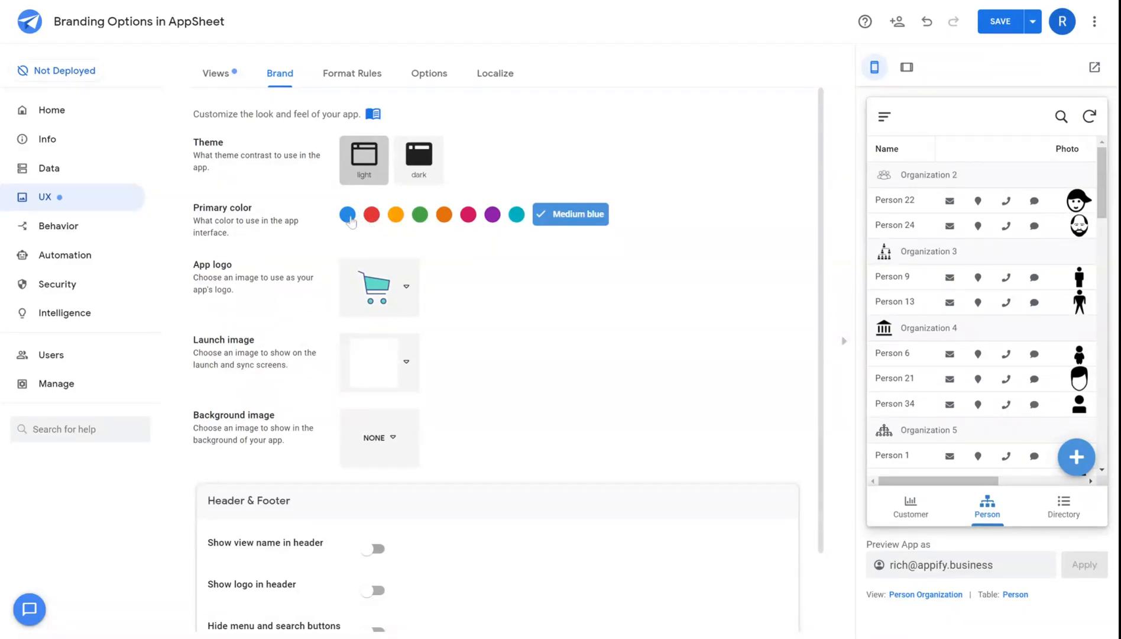
{"action": "left_click", "coordinate": [394, 214]}
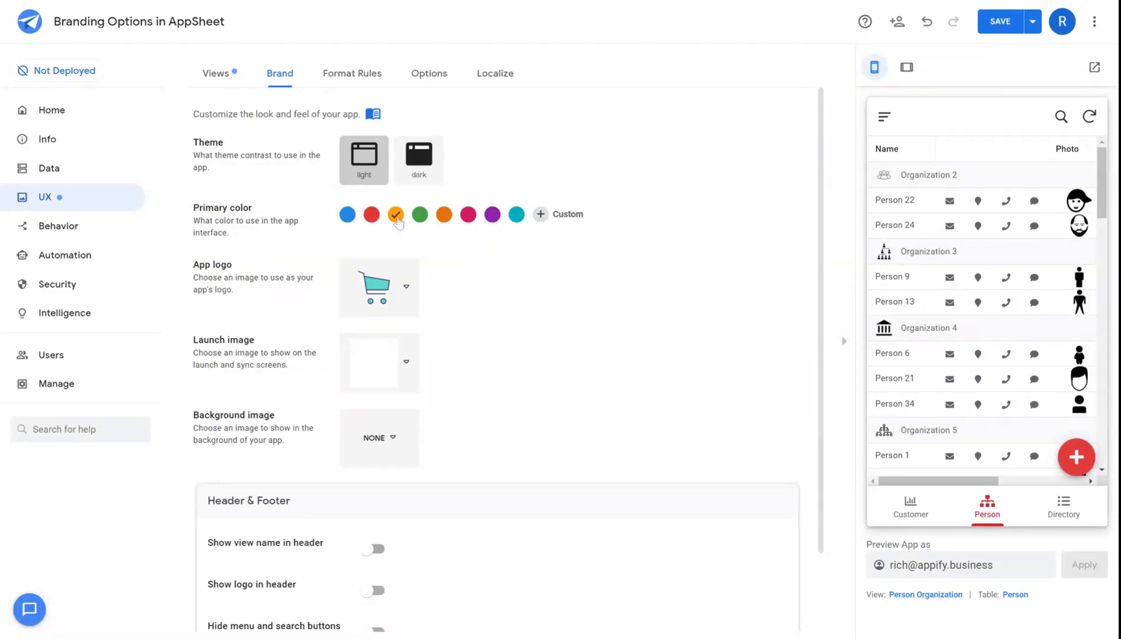
{"action": "left_click", "coordinate": [444, 214]}
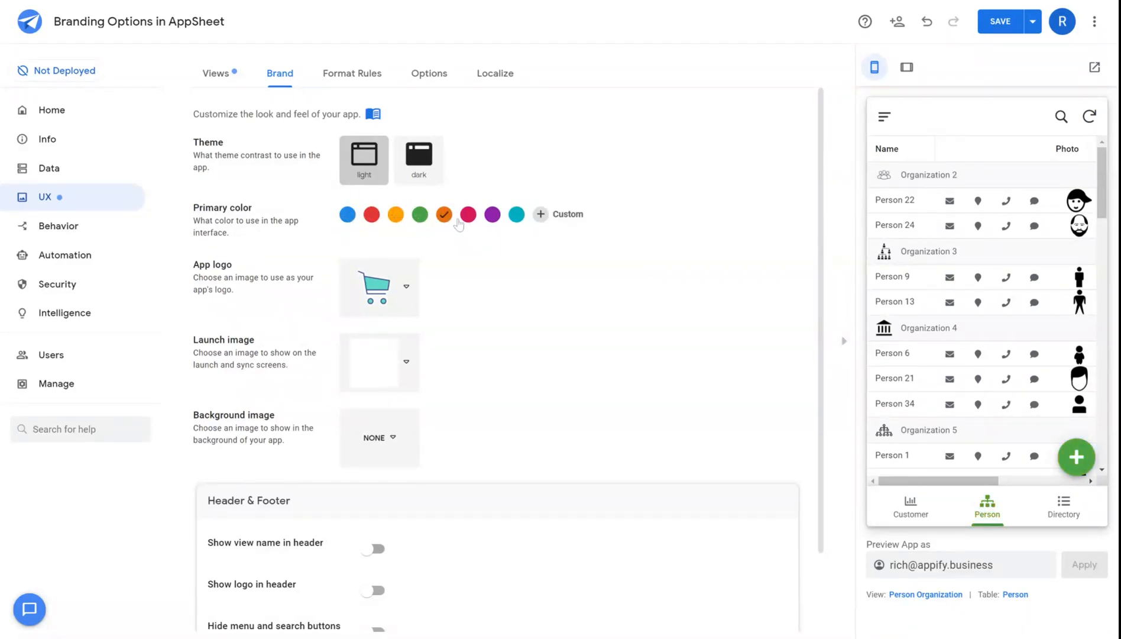
{"action": "left_click", "coordinate": [469, 214]}
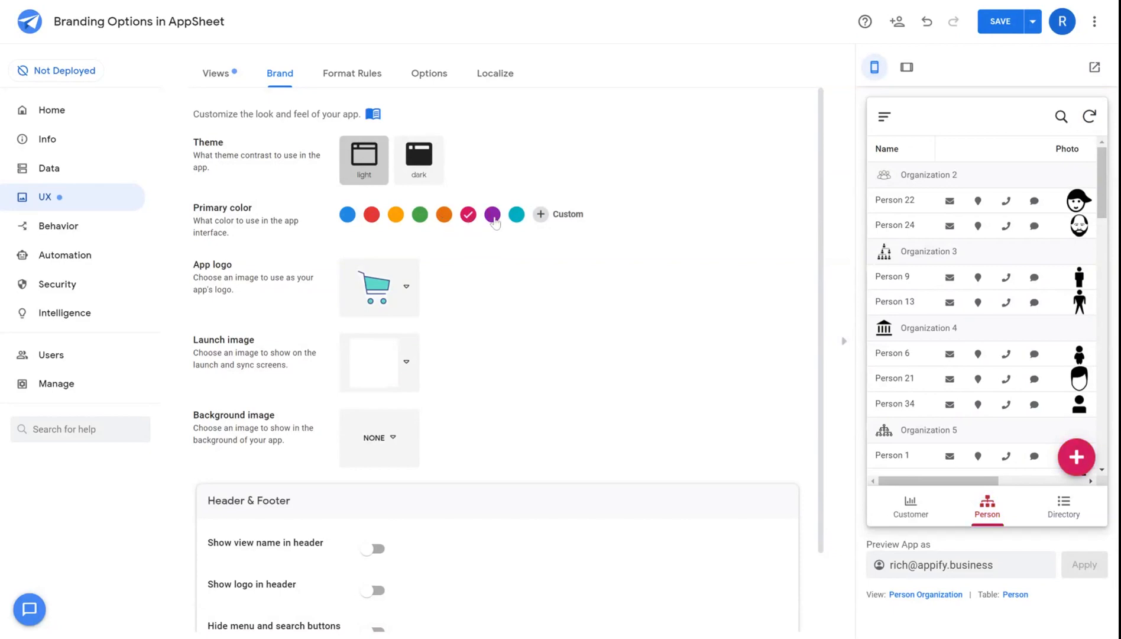
{"action": "left_click", "coordinate": [372, 214]}
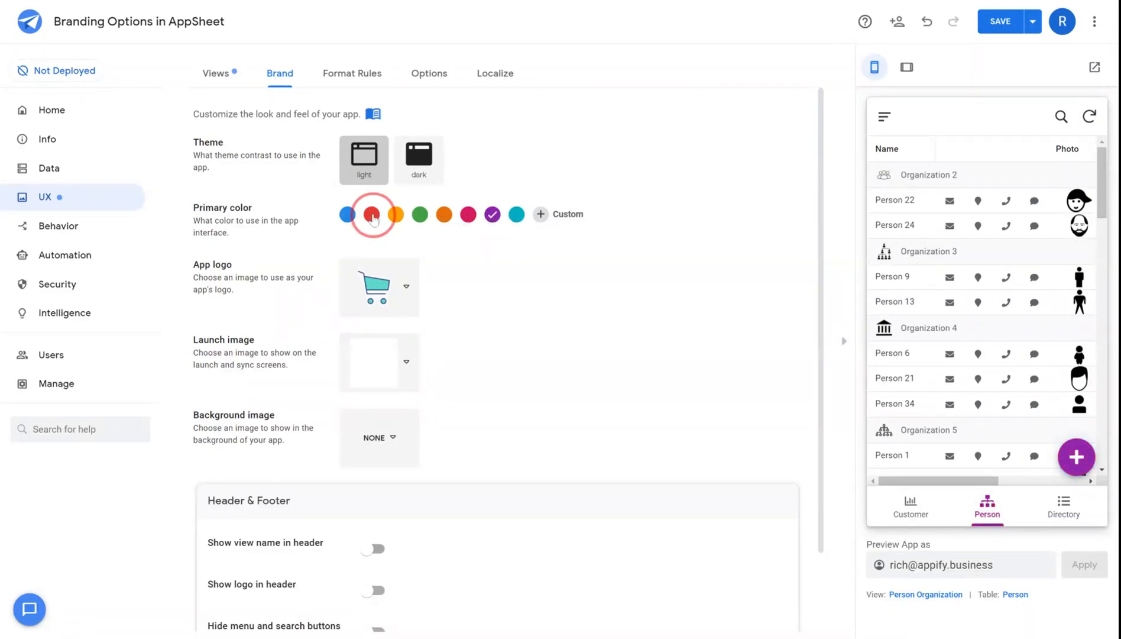
{"action": "left_click", "coordinate": [347, 214]}
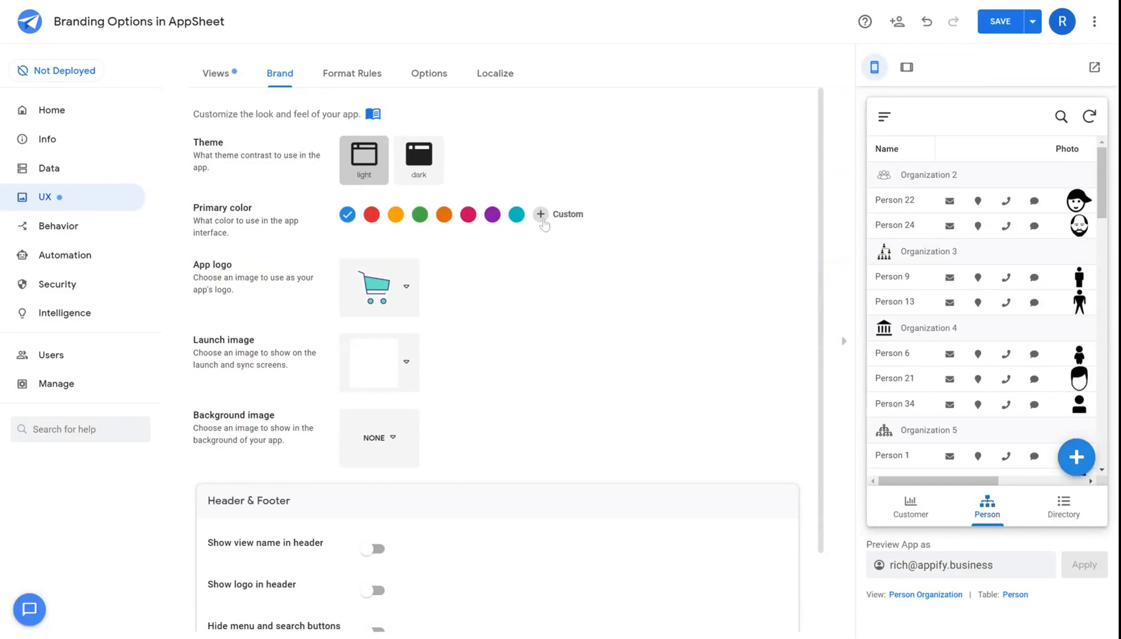
Step: Set a custom primary colour with hex value #499be0
{"action": "left_click", "coordinate": [541, 214]}
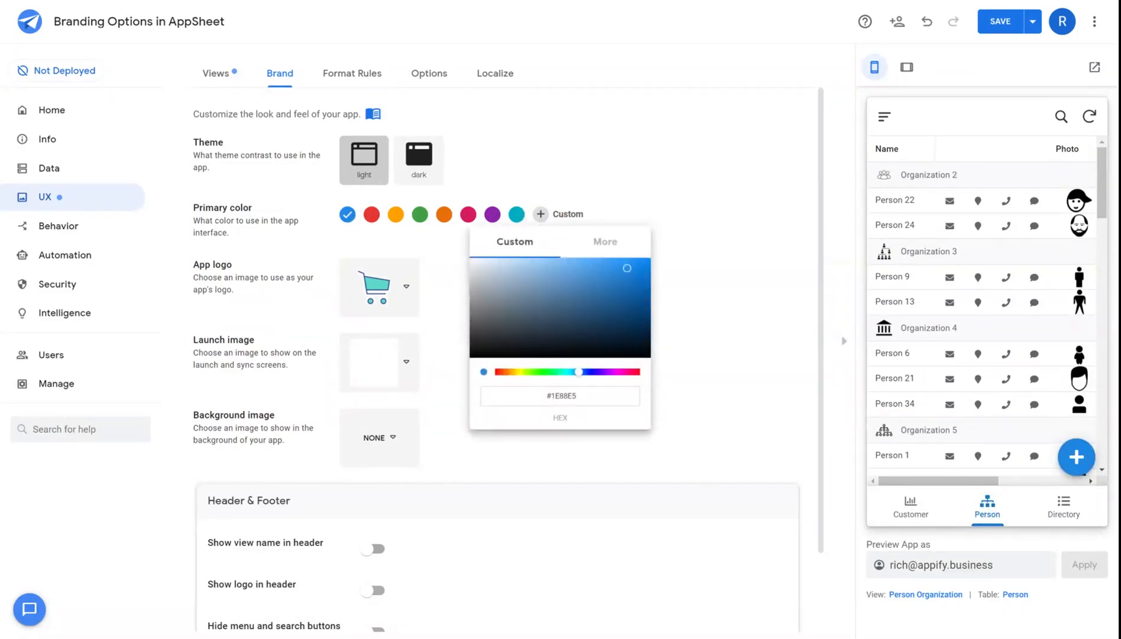
{"action": "triple_click", "coordinate": [560, 396]}
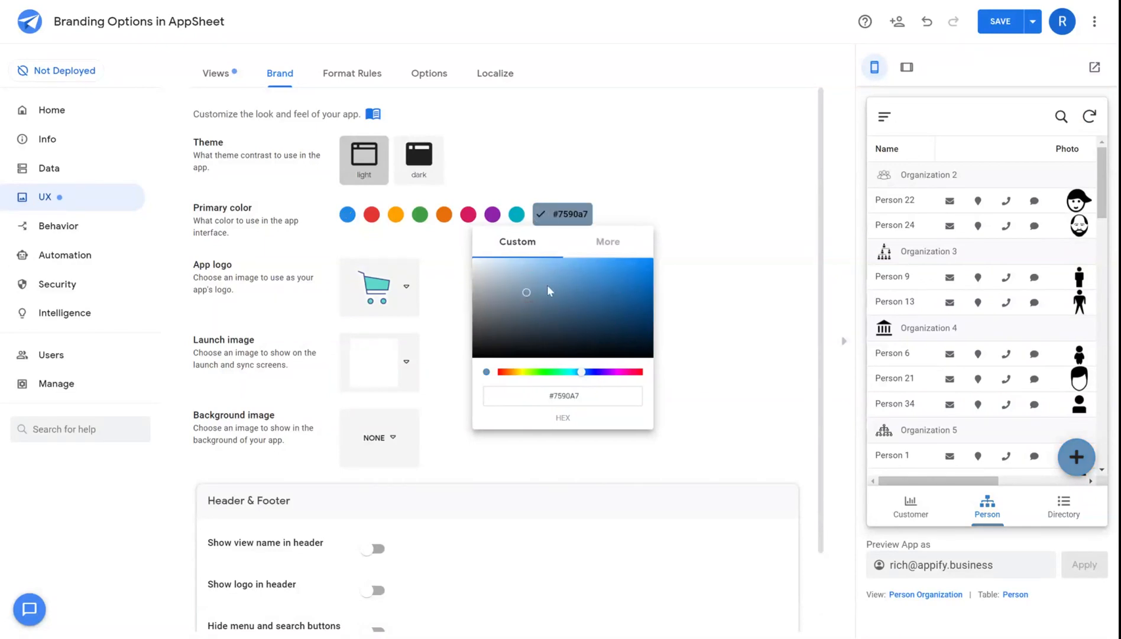
{"action": "left_click", "coordinate": [608, 242]}
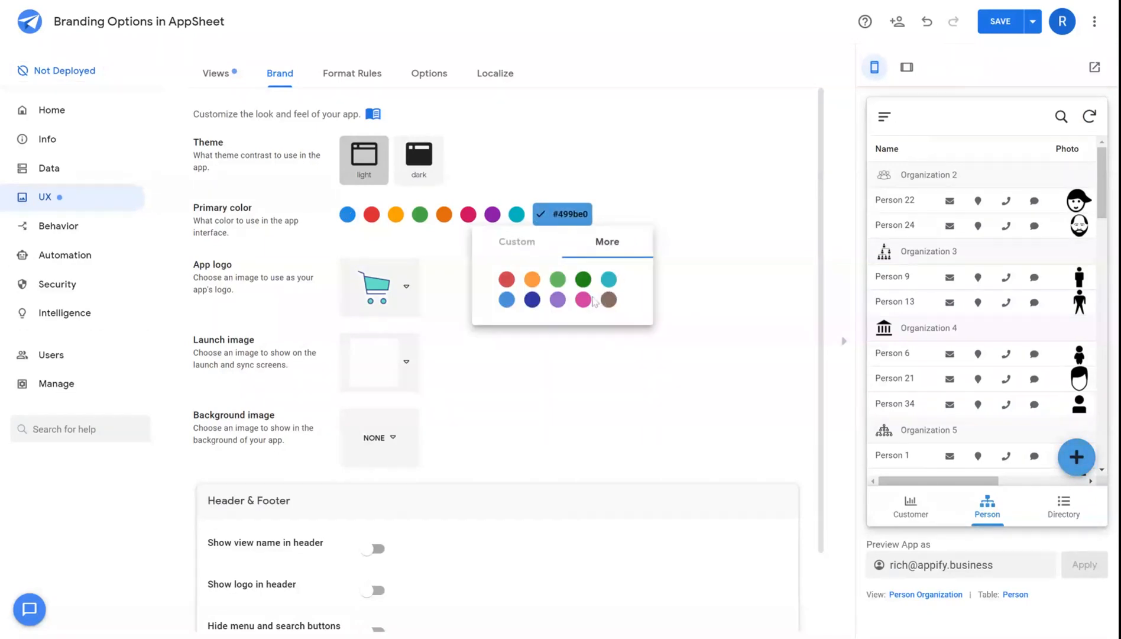
{"action": "left_click", "coordinate": [220, 320]}
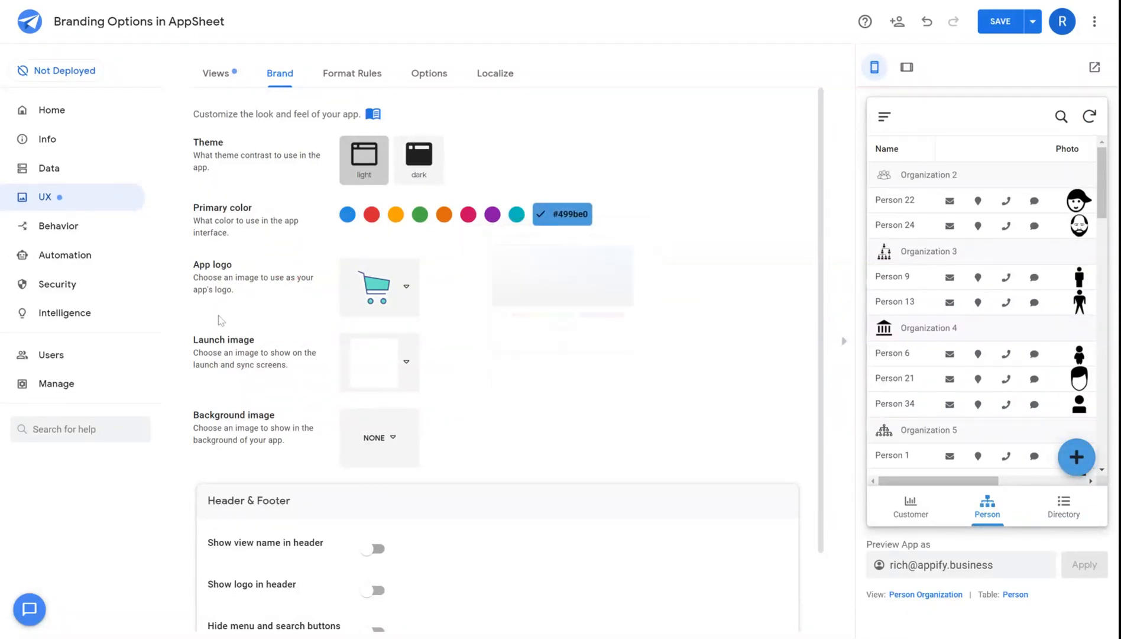
Step: Choose the shopping cart as the app logo, then browse Google Drive files without choosing one
{"action": "left_click", "coordinate": [379, 287]}
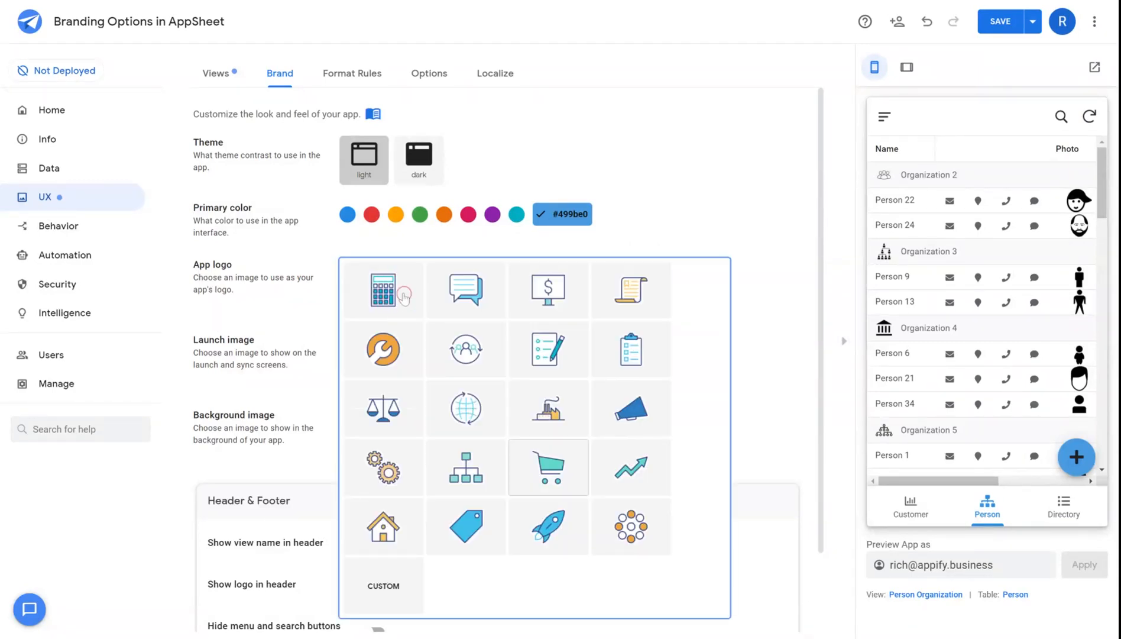
{"action": "mouse_move", "coordinate": [422, 311]}
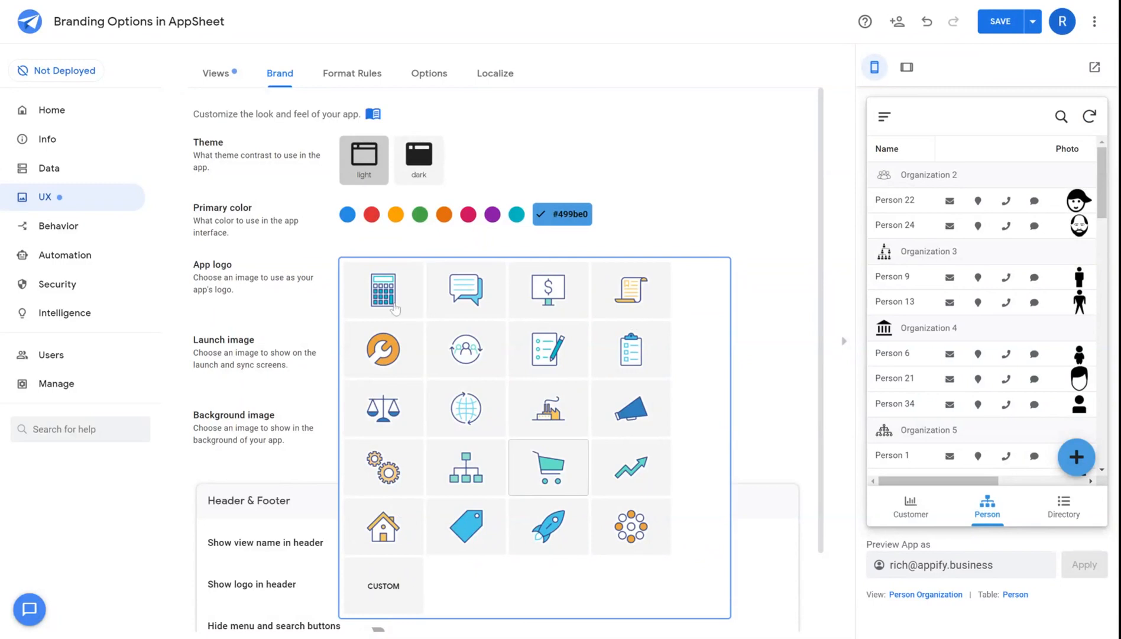
{"action": "mouse_move", "coordinate": [369, 445]}
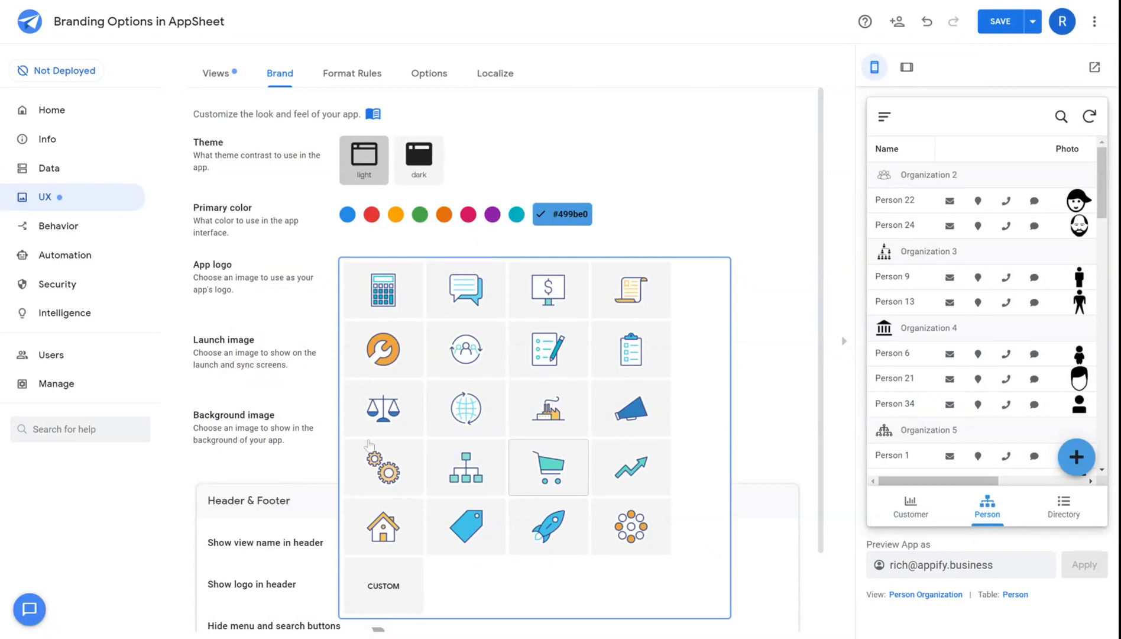
{"action": "left_click", "coordinate": [547, 466]}
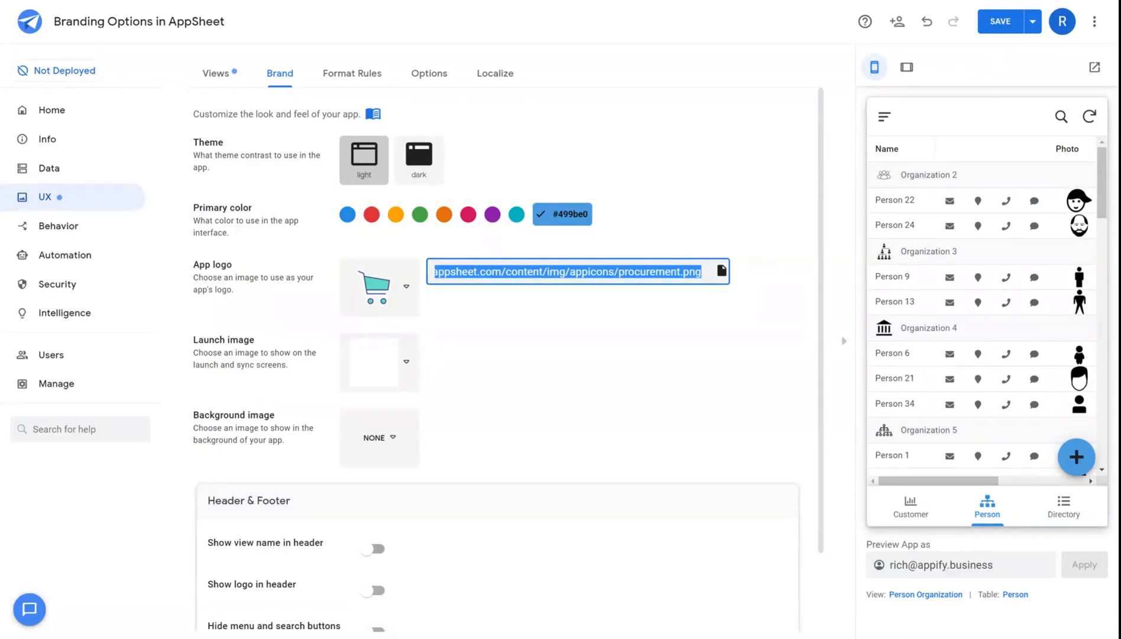
{"action": "mouse_move", "coordinate": [728, 287]}
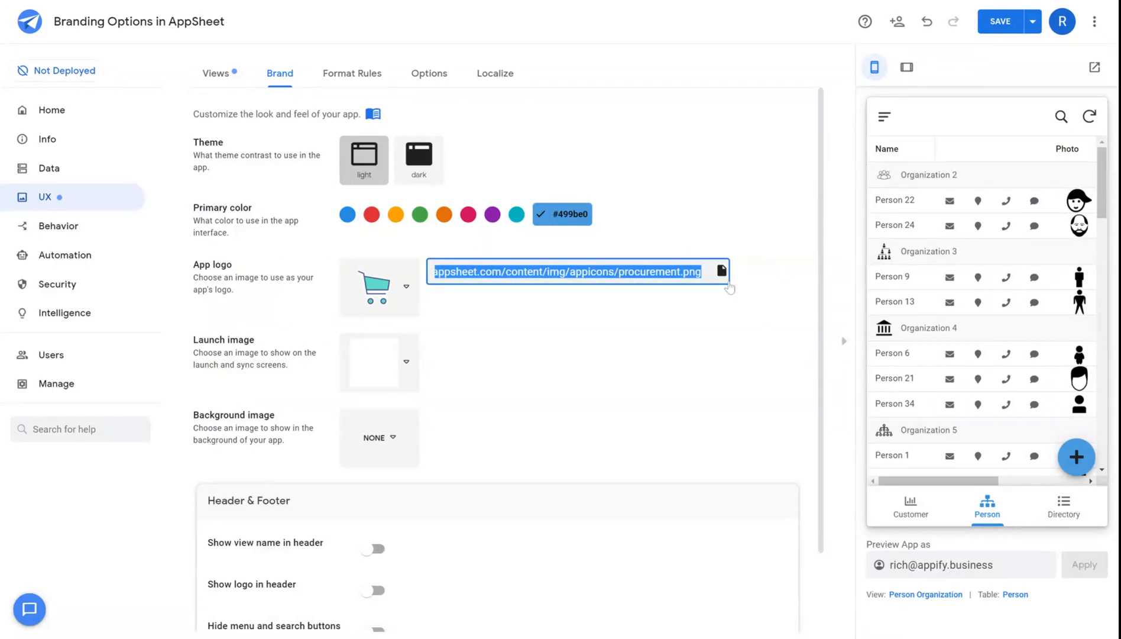
{"action": "left_click", "coordinate": [721, 271]}
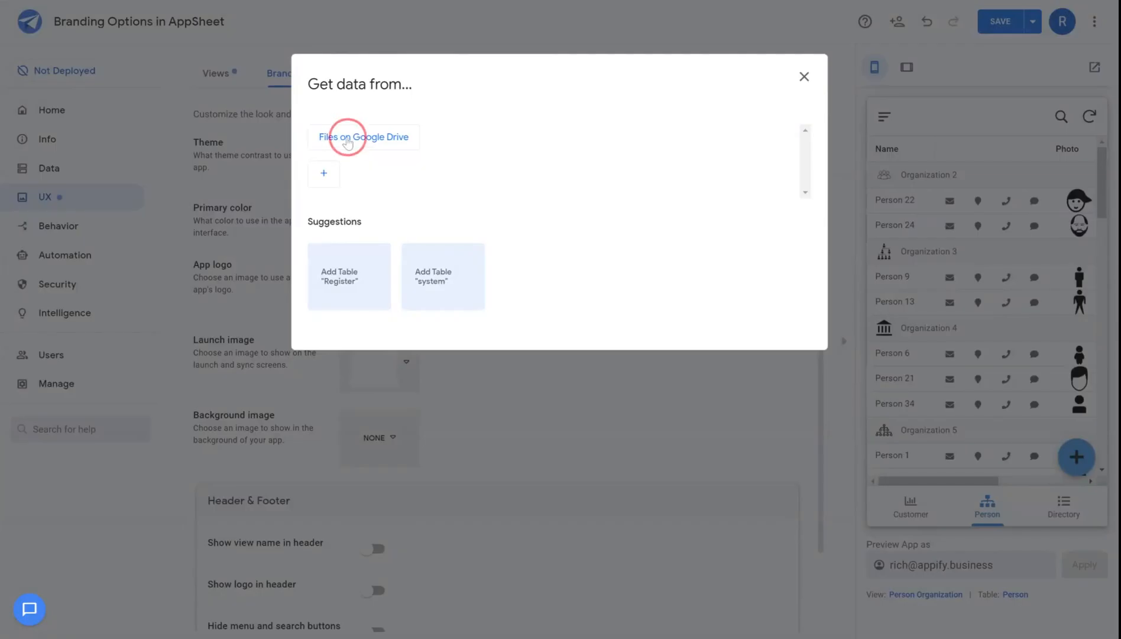
{"action": "left_click", "coordinate": [364, 137]}
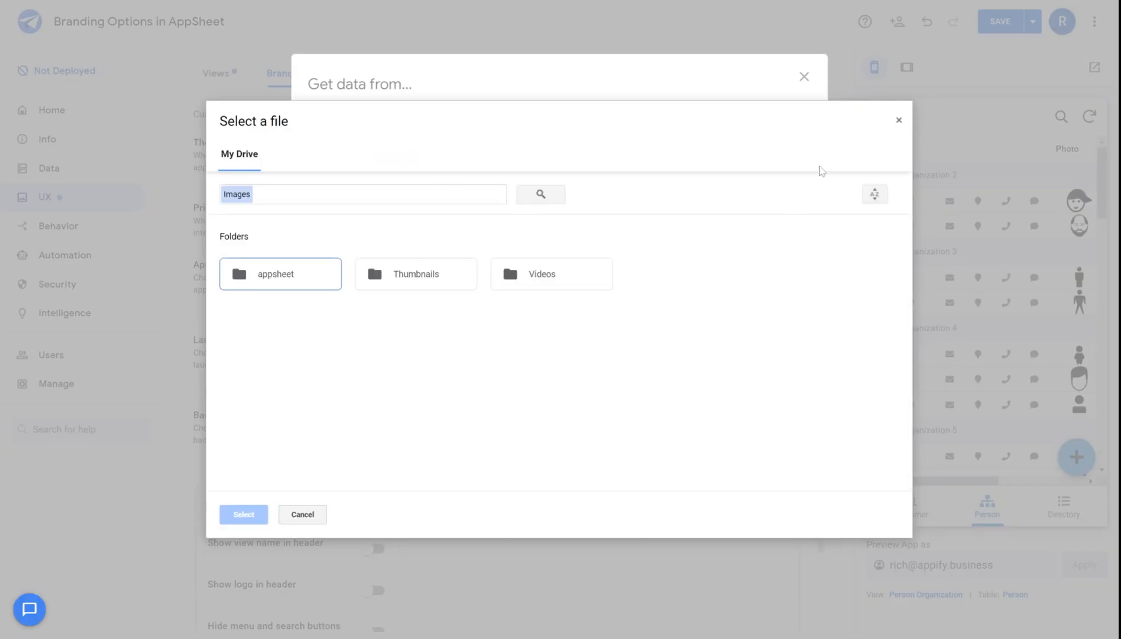
{"action": "left_click", "coordinate": [302, 515]}
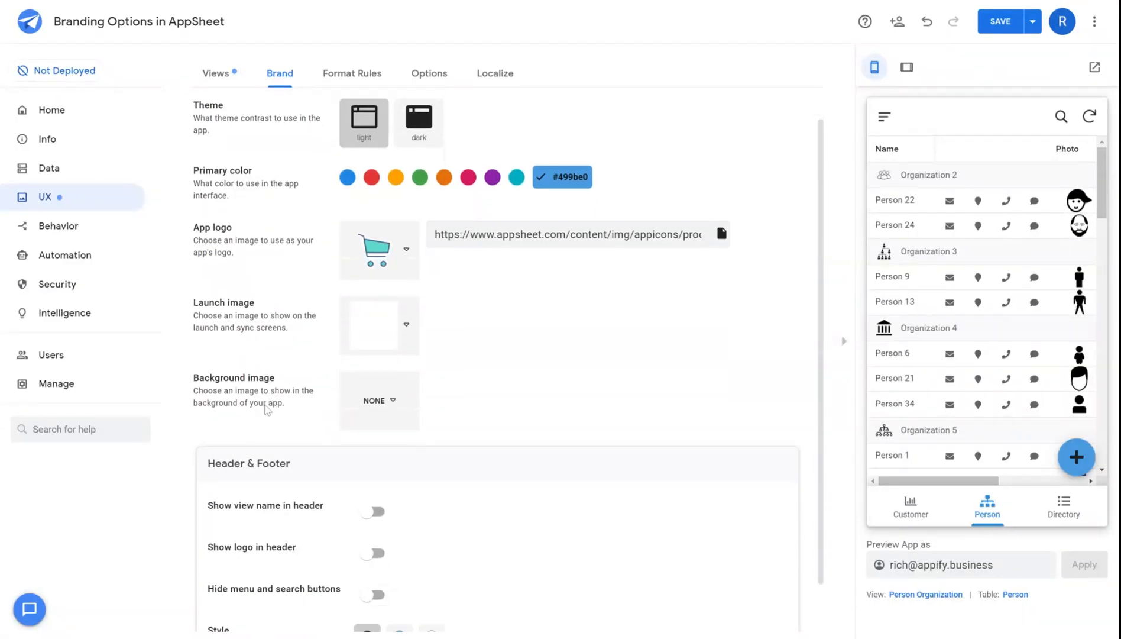
Step: Change the launch image from plain white to the blue geometric pattern
{"action": "scroll", "scroll_direction": "down", "scroll_amount": 3}
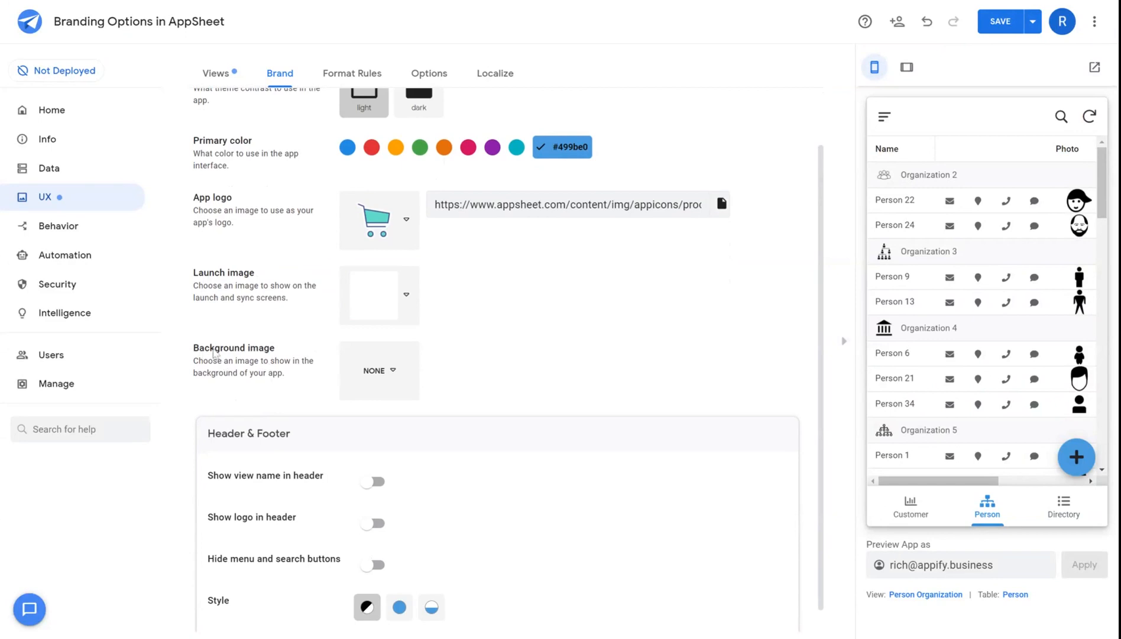
{"action": "mouse_move", "coordinate": [395, 303]}
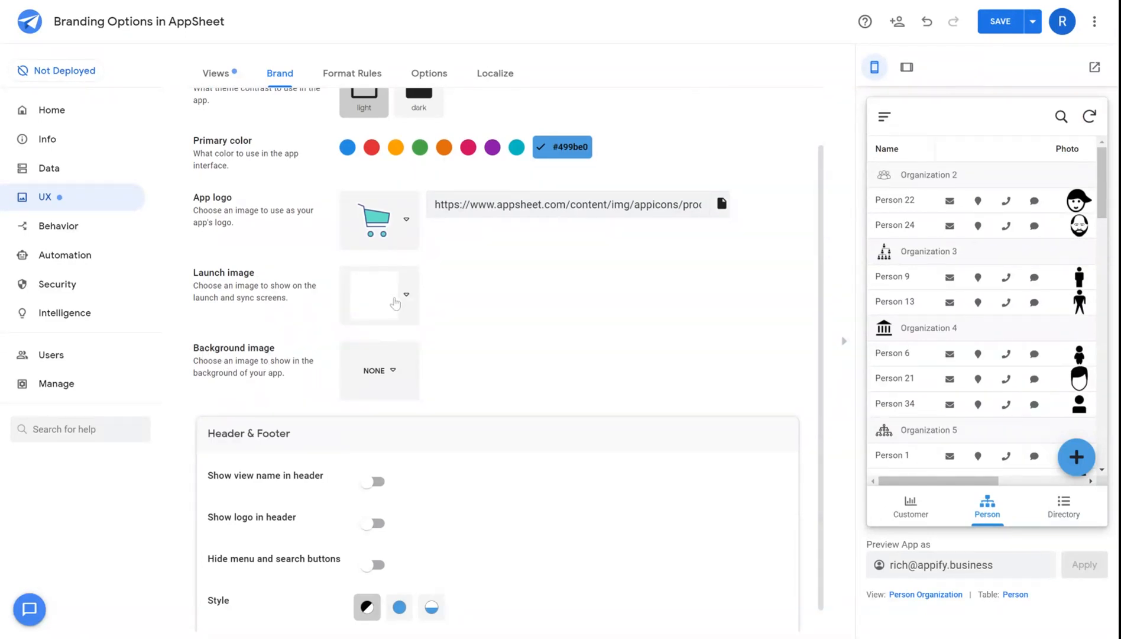
{"action": "left_click", "coordinate": [380, 296]}
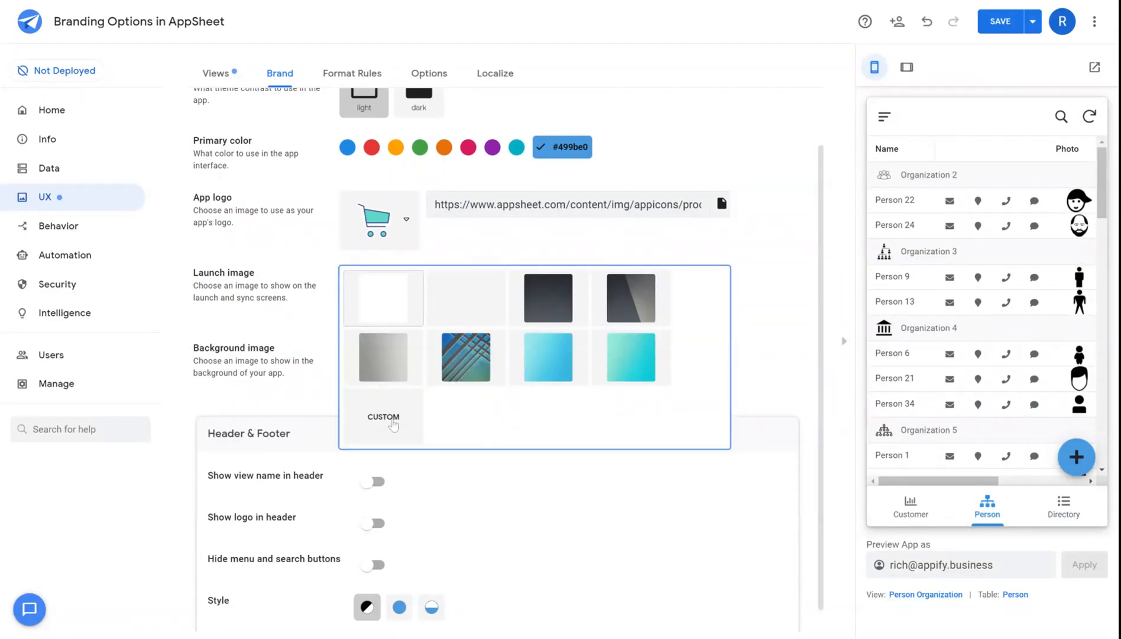
{"action": "left_click", "coordinate": [383, 417]}
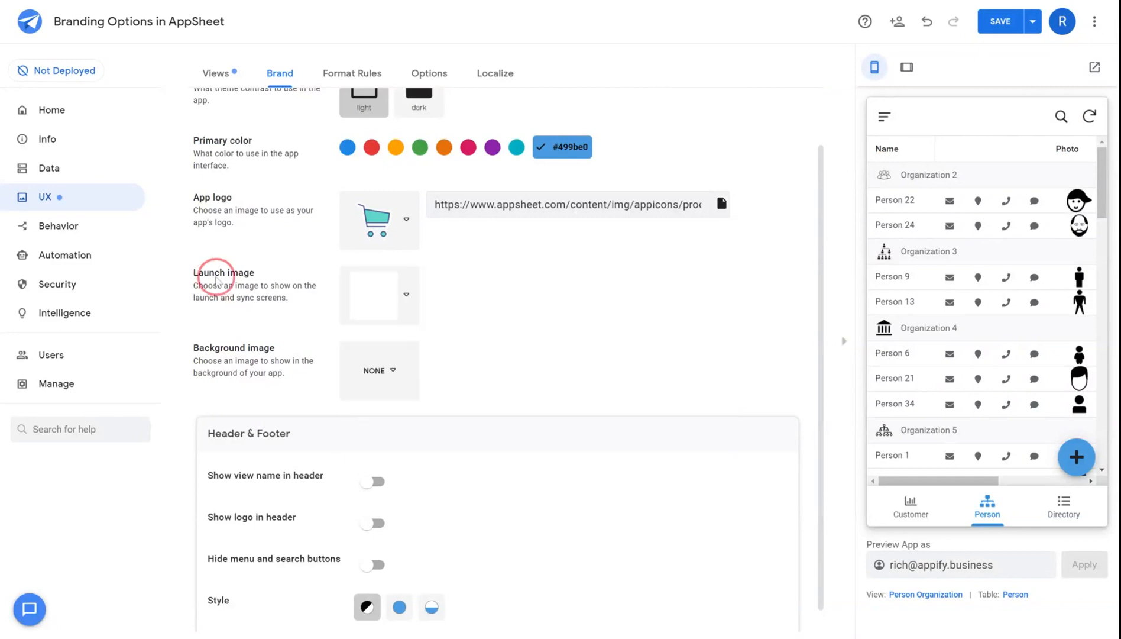
{"action": "mouse_move", "coordinate": [372, 300]}
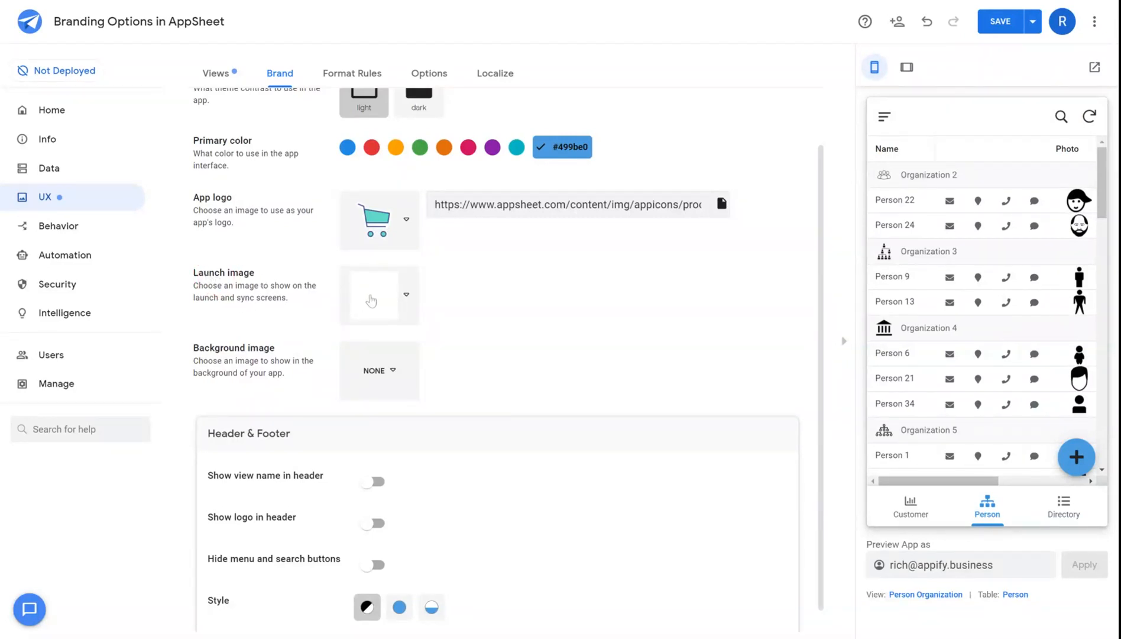
{"action": "left_click", "coordinate": [1090, 116]}
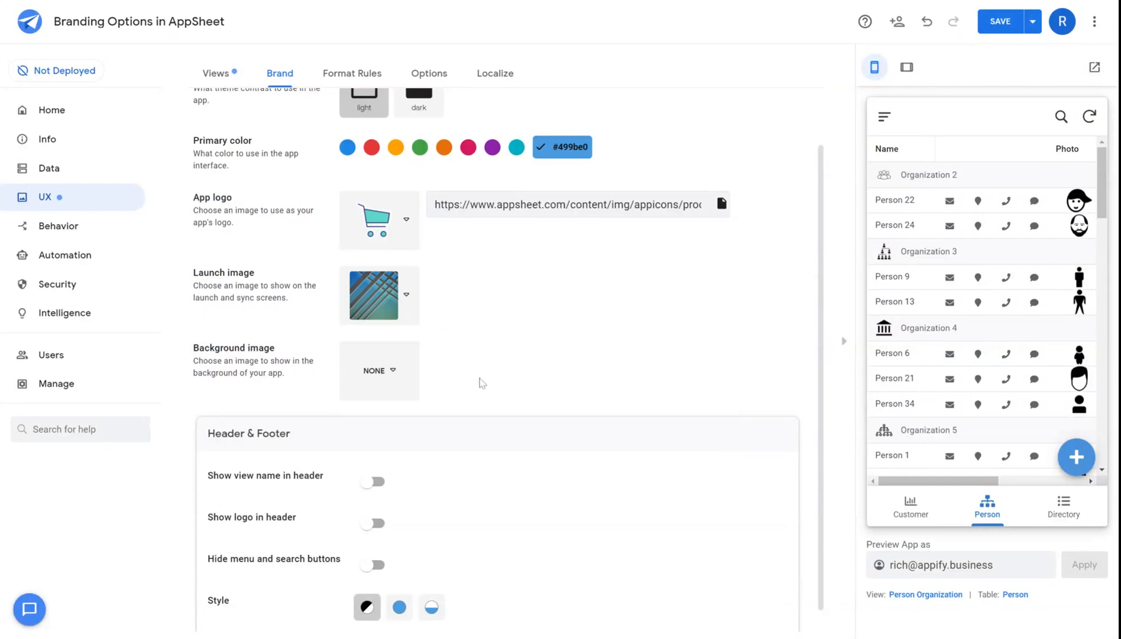
{"action": "mouse_move", "coordinate": [391, 304]}
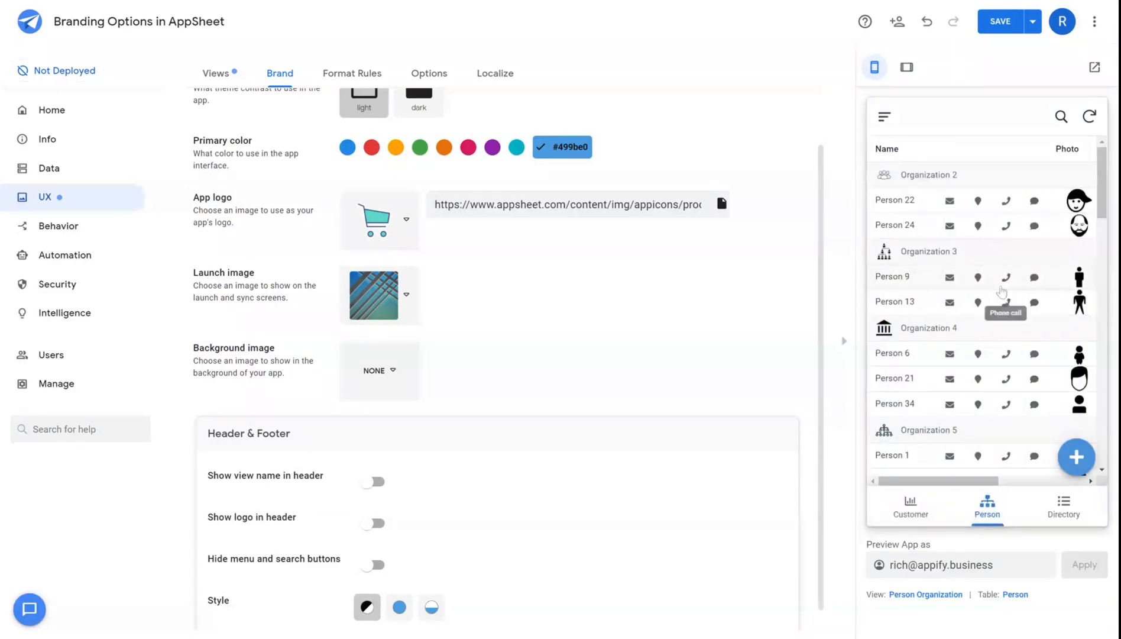
{"action": "mouse_move", "coordinate": [381, 383]}
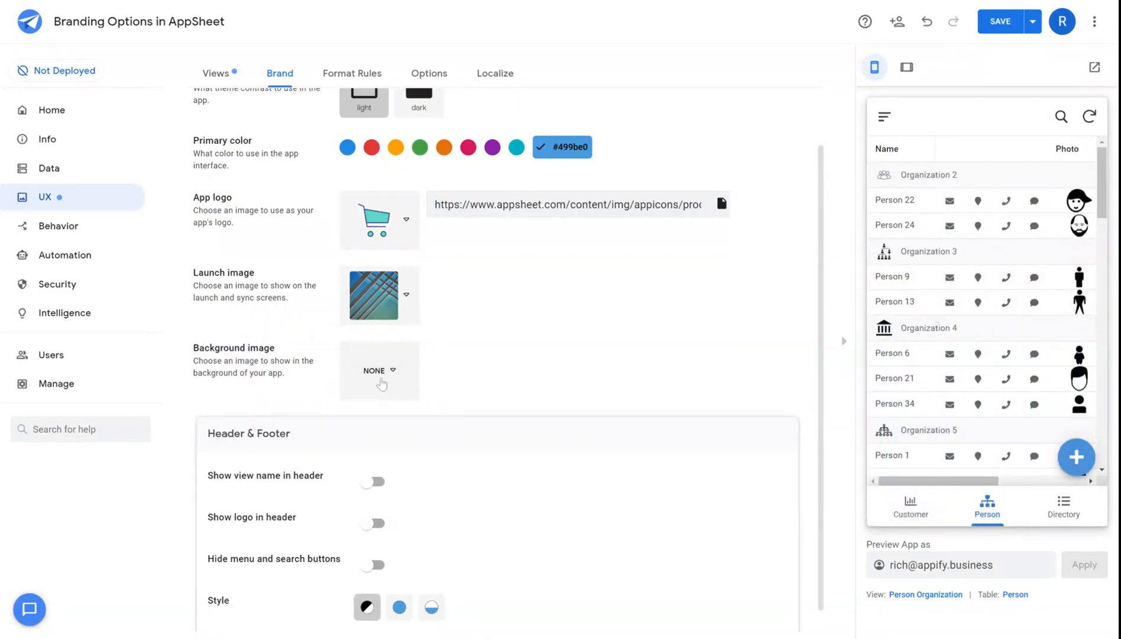
Step: Pick a patterned background image, then browse the Person list, Customer chart and Directory previews
{"action": "left_click", "coordinate": [379, 370]}
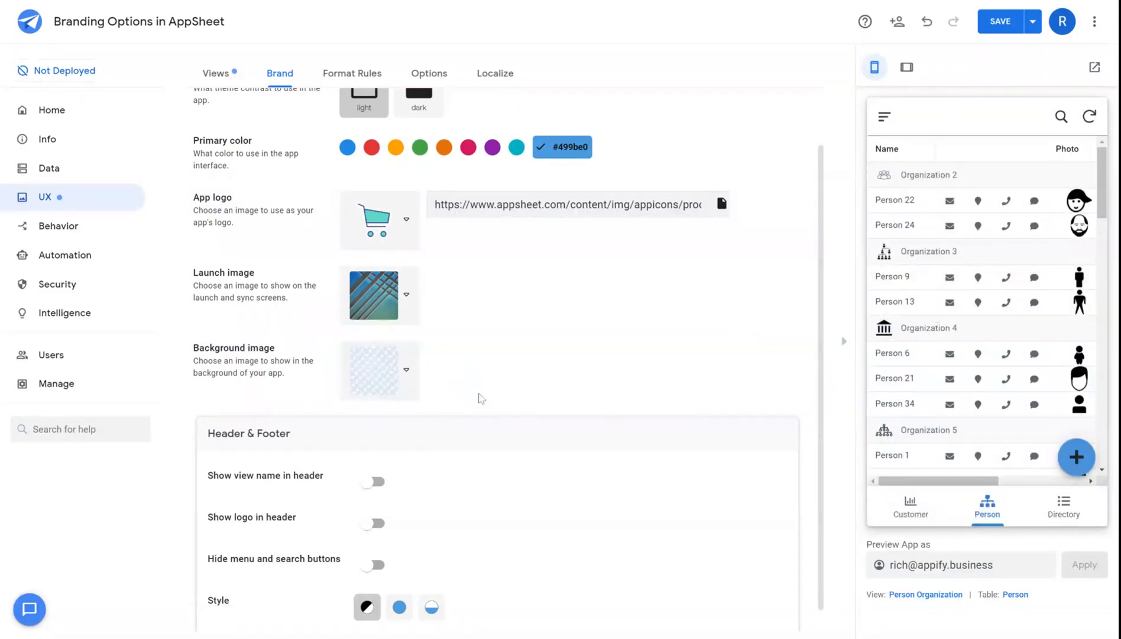
{"action": "scroll", "scroll_direction": "down", "scroll_amount": 3}
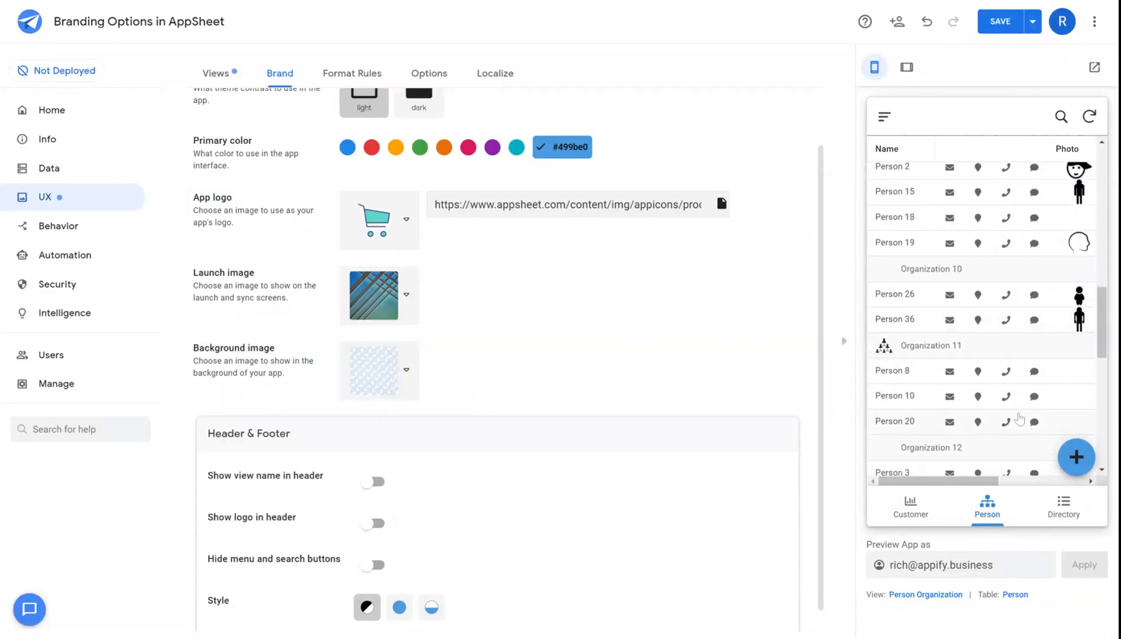
{"action": "scroll", "scroll_direction": "down", "scroll_amount": 3}
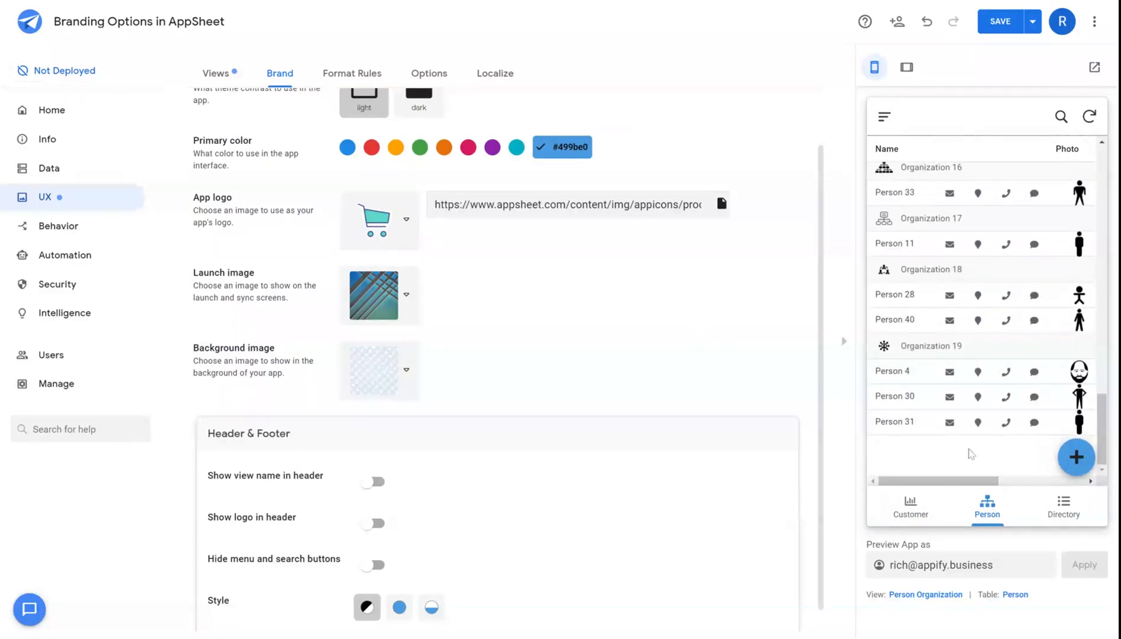
{"action": "scroll", "scroll_direction": "down", "scroll_amount": 3}
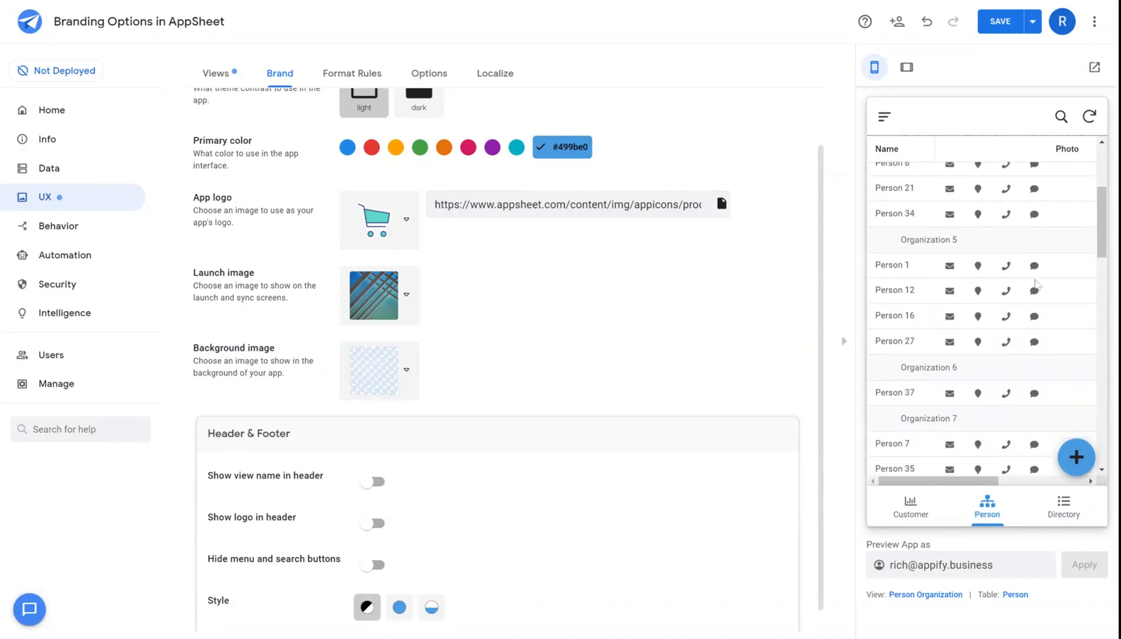
{"action": "scroll", "scroll_direction": "up", "scroll_amount": 3}
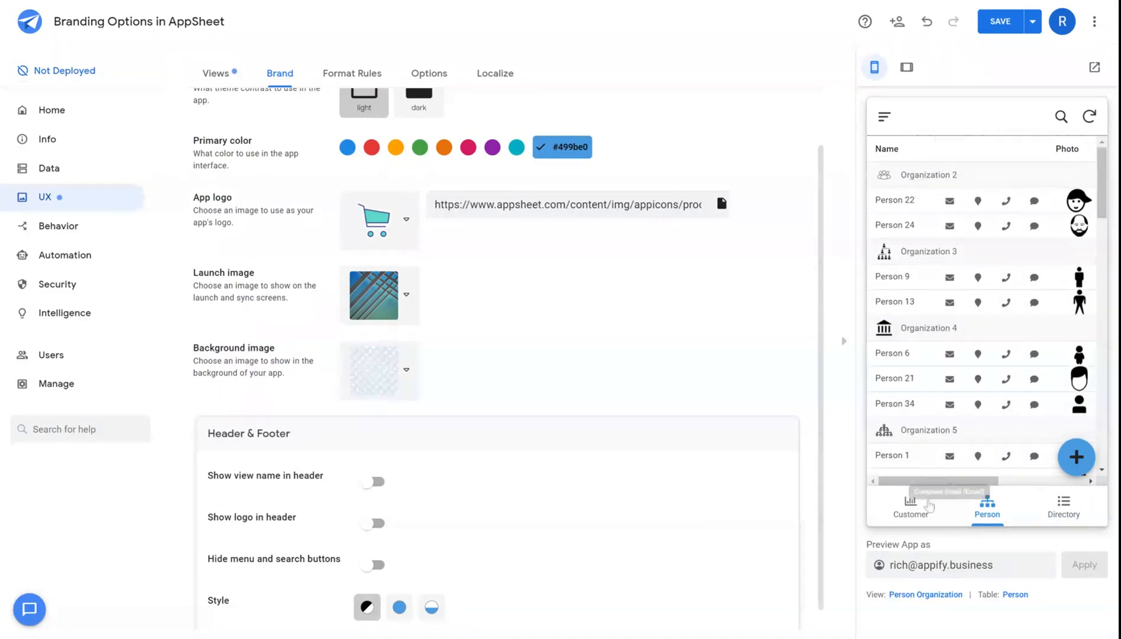
{"action": "left_click", "coordinate": [910, 506]}
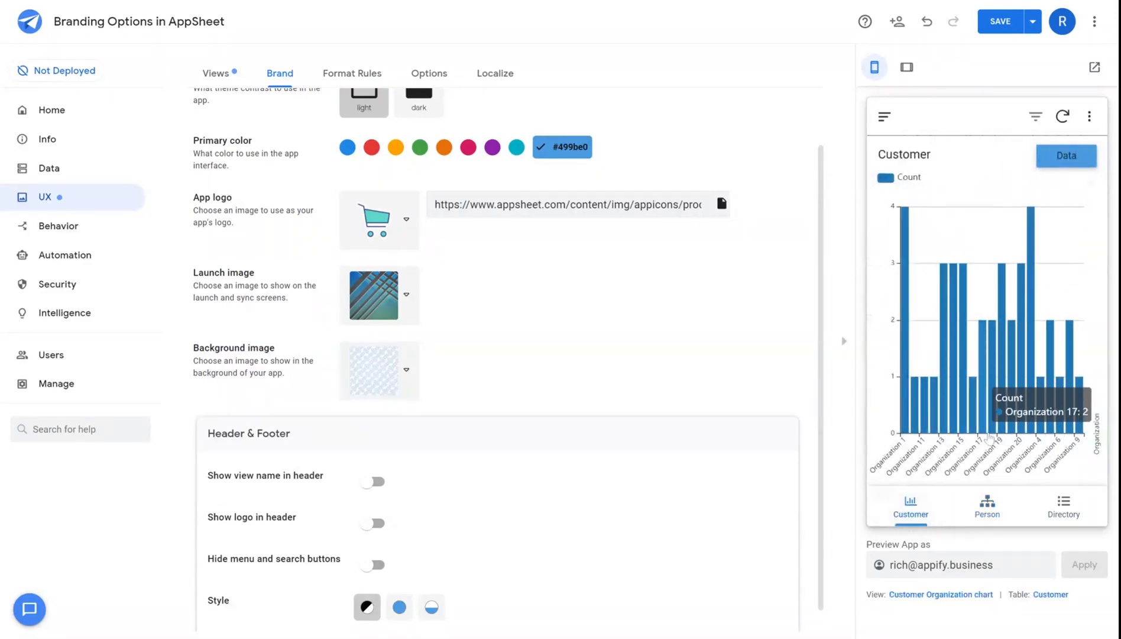
{"action": "left_click", "coordinate": [1064, 505]}
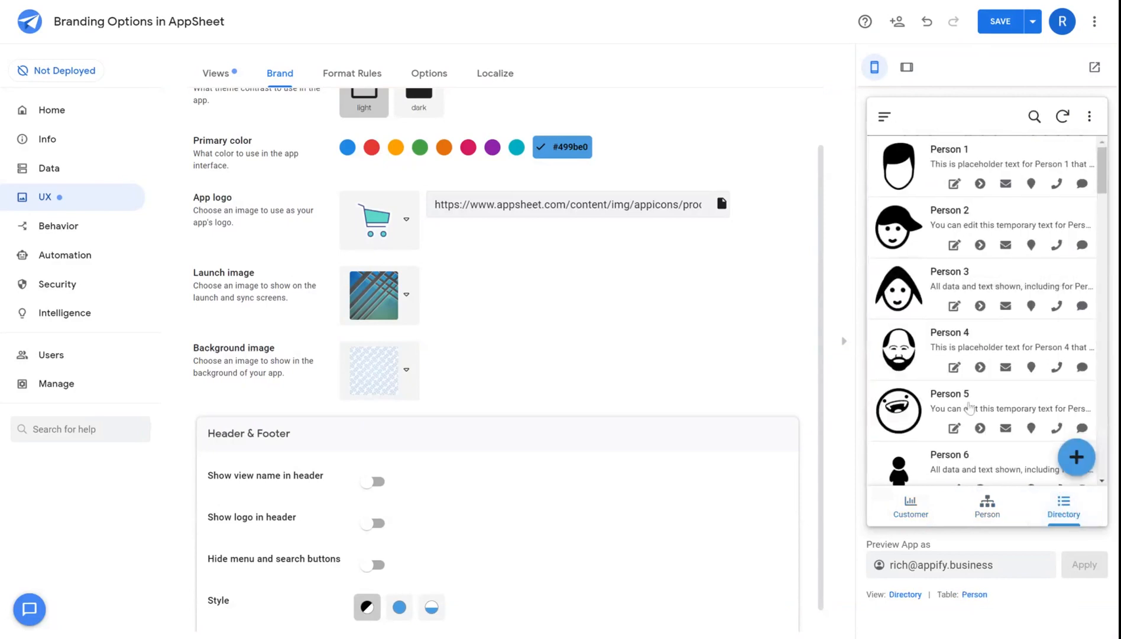
Step: Turn on 'Show view name in header' and check the Person view title
{"action": "scroll", "scroll_direction": "down", "scroll_amount": 3}
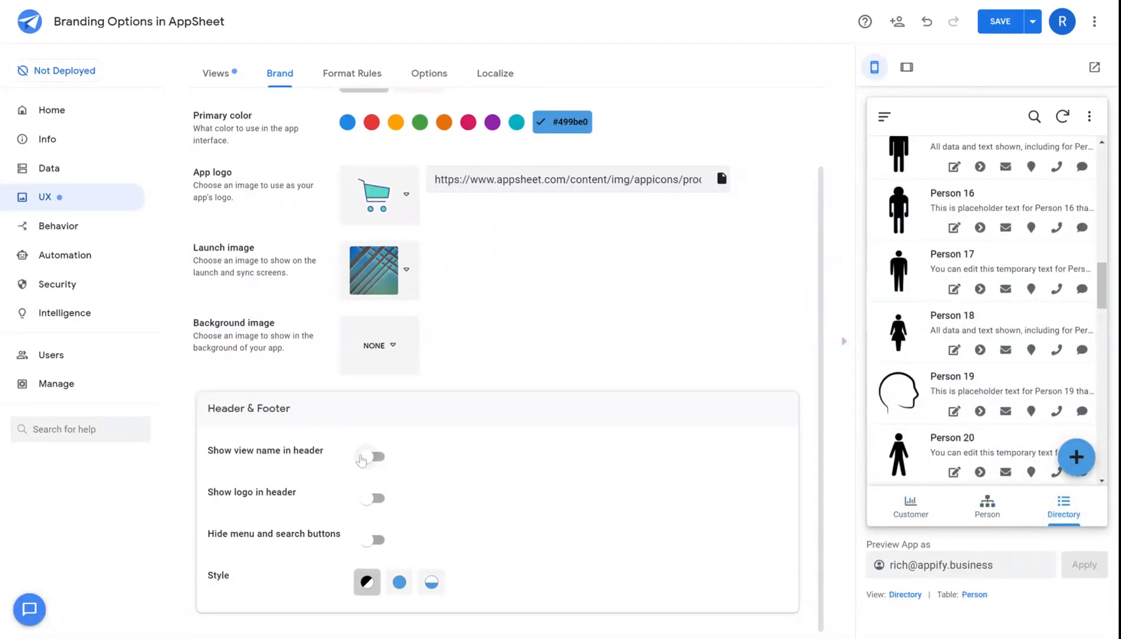
{"action": "left_click", "coordinate": [373, 456]}
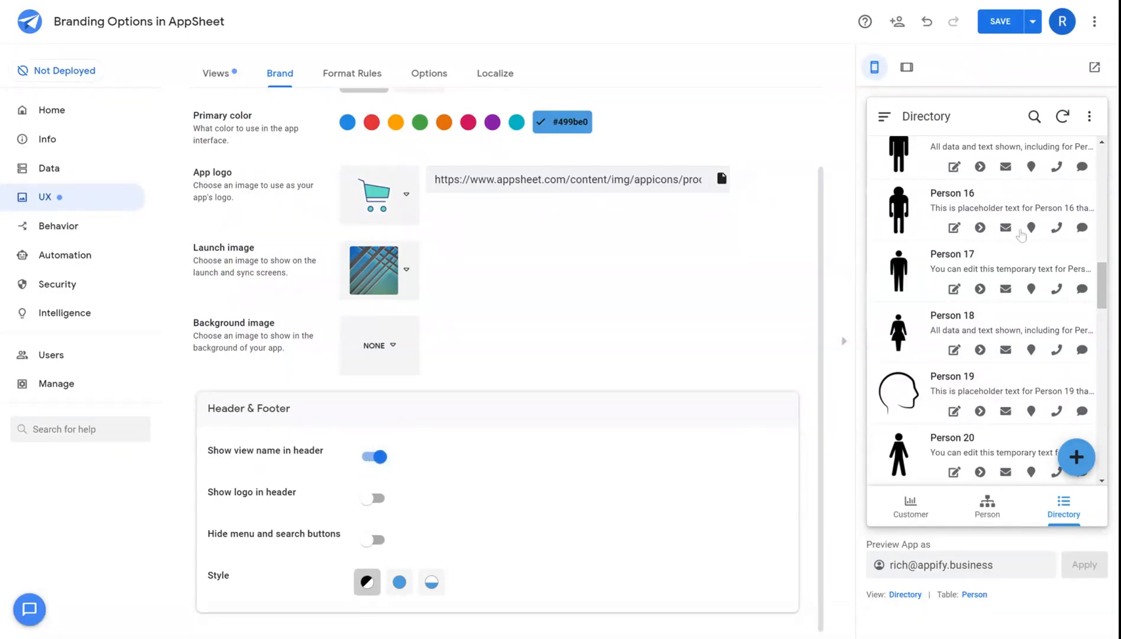
{"action": "mouse_move", "coordinate": [906, 122]}
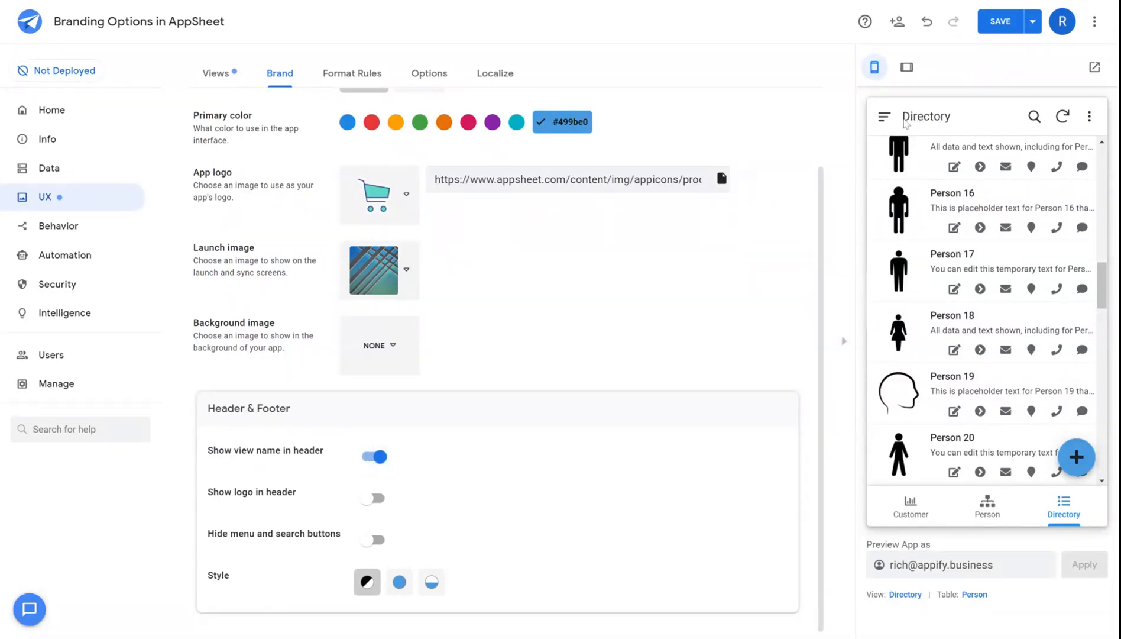
{"action": "mouse_move", "coordinate": [1009, 120]}
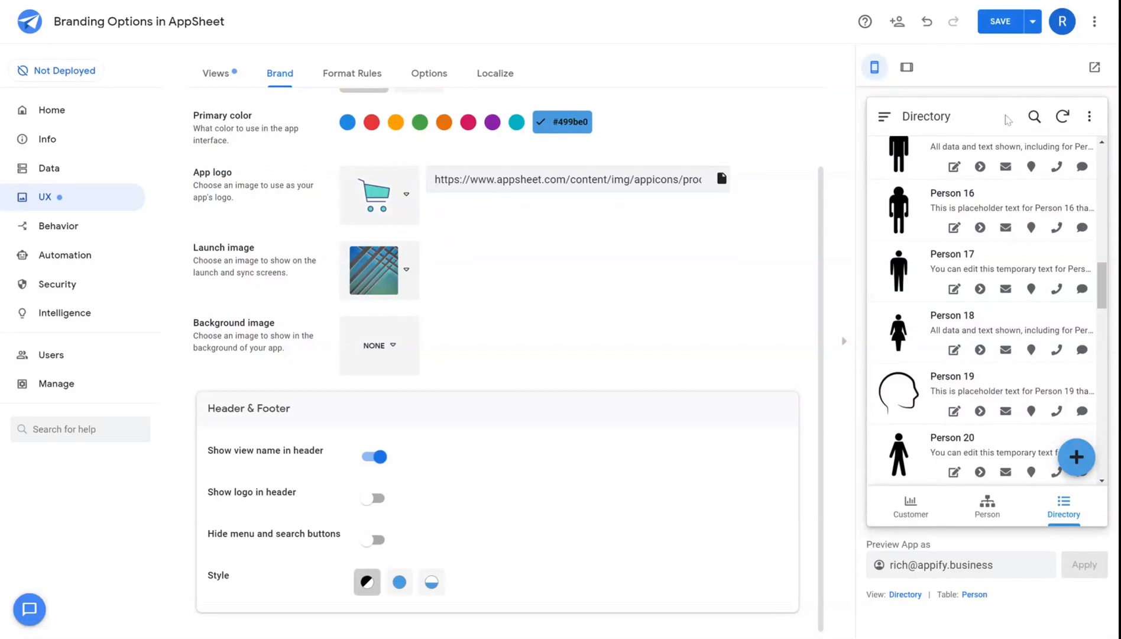
{"action": "left_click", "coordinate": [988, 506]}
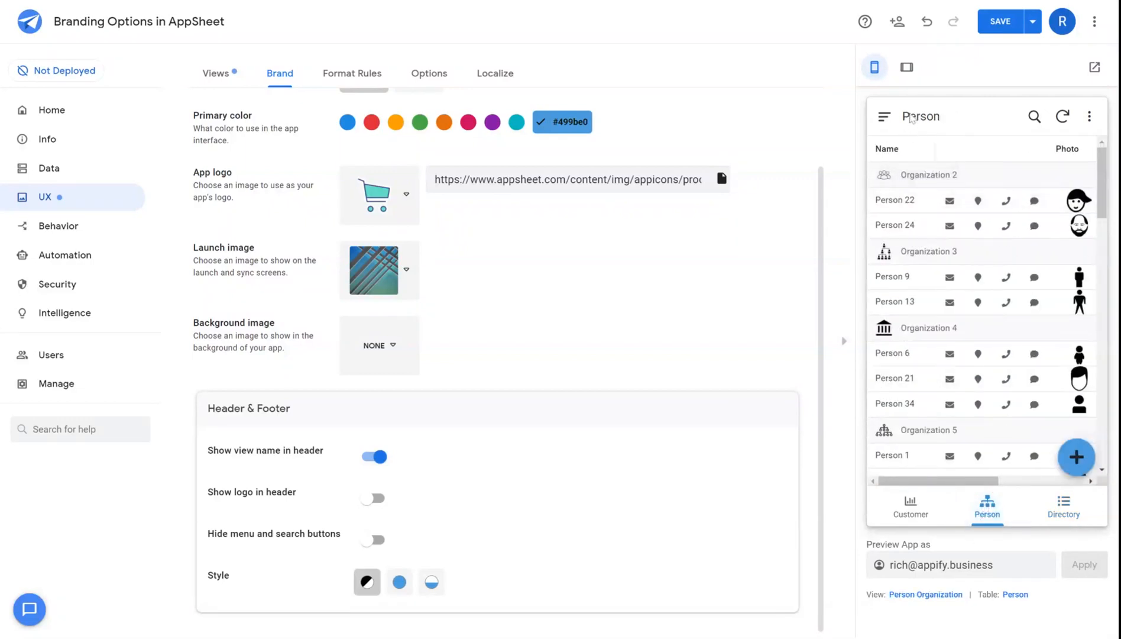
{"action": "mouse_move", "coordinate": [977, 123]}
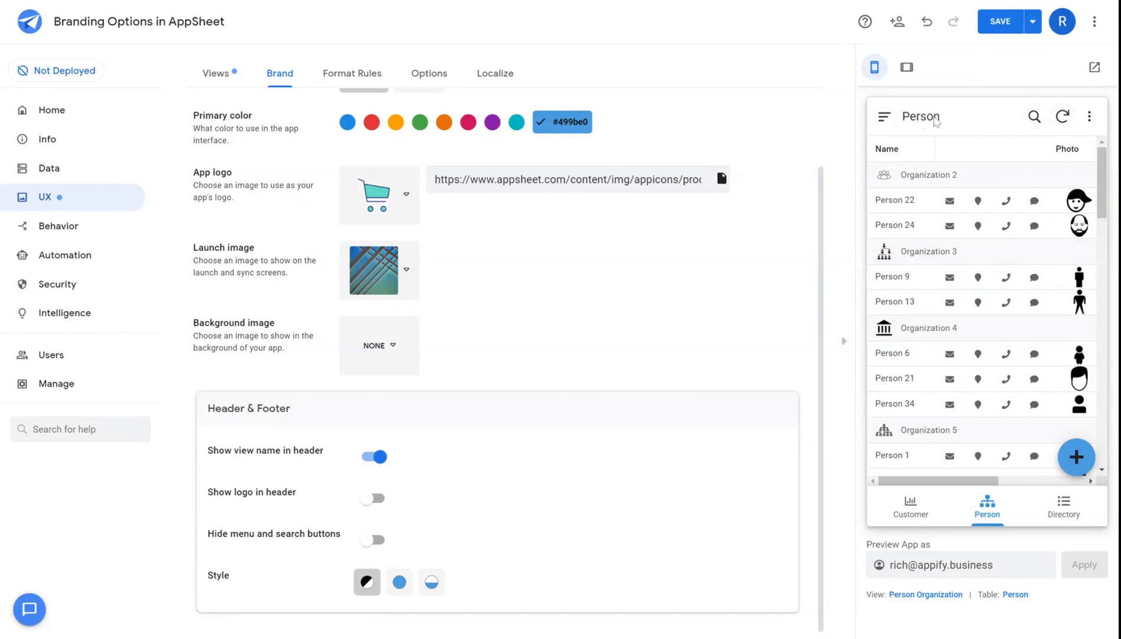
{"action": "mouse_move", "coordinate": [372, 498]}
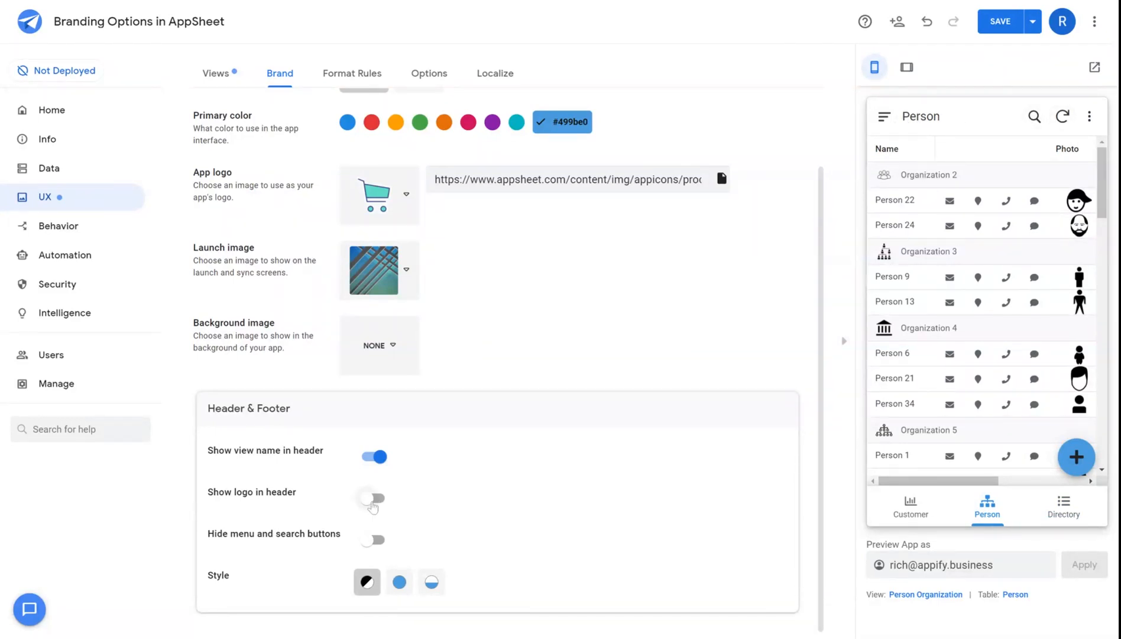
Step: Turn on 'Show logo in header' to display the shopping-cart logo
{"action": "left_click", "coordinate": [373, 498]}
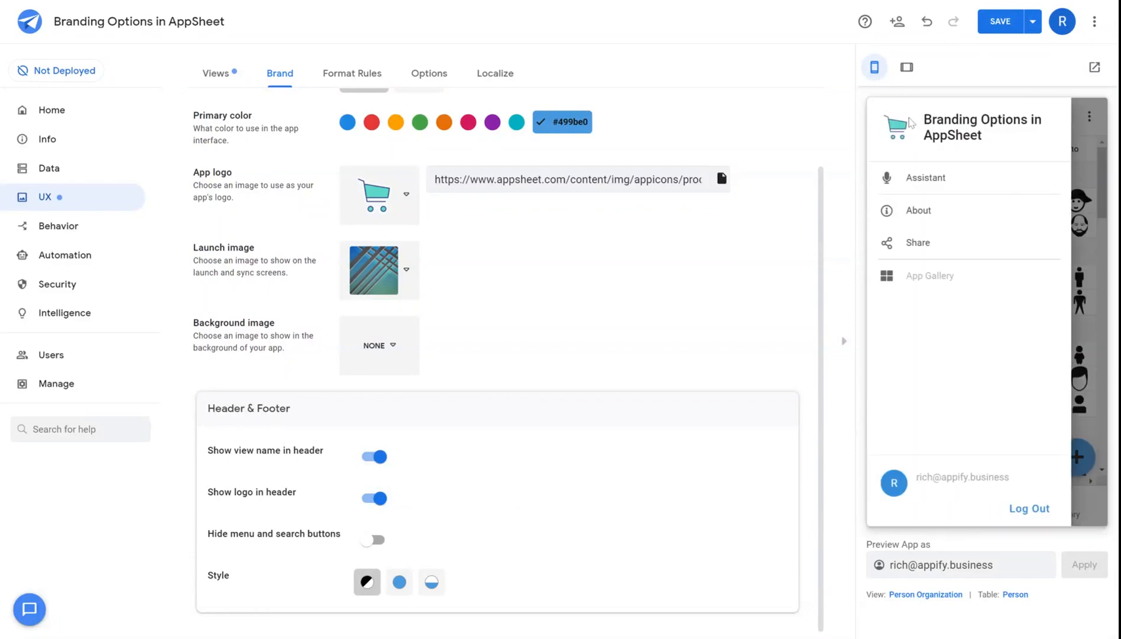
{"action": "mouse_move", "coordinate": [1082, 145]}
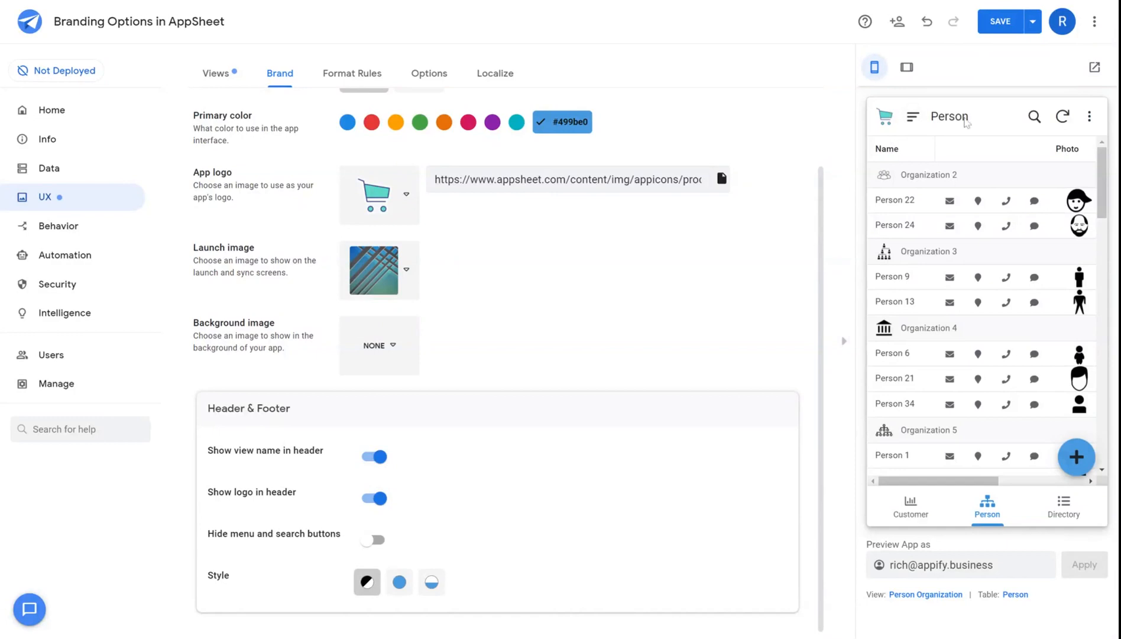
{"action": "mouse_move", "coordinate": [506, 246]}
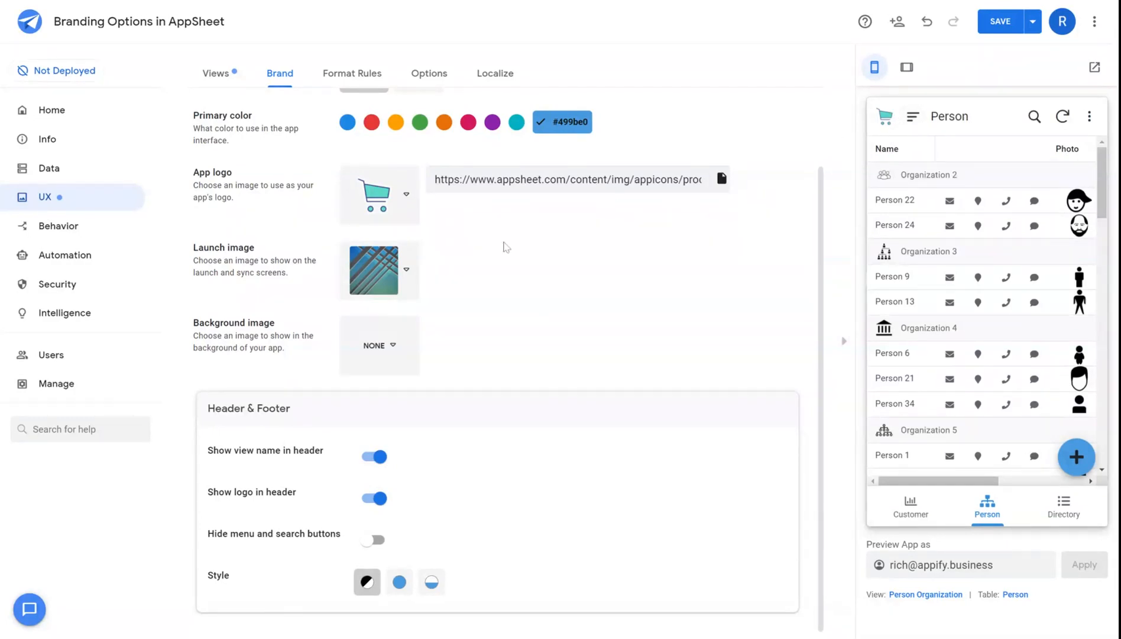
{"action": "mouse_move", "coordinate": [355, 551]}
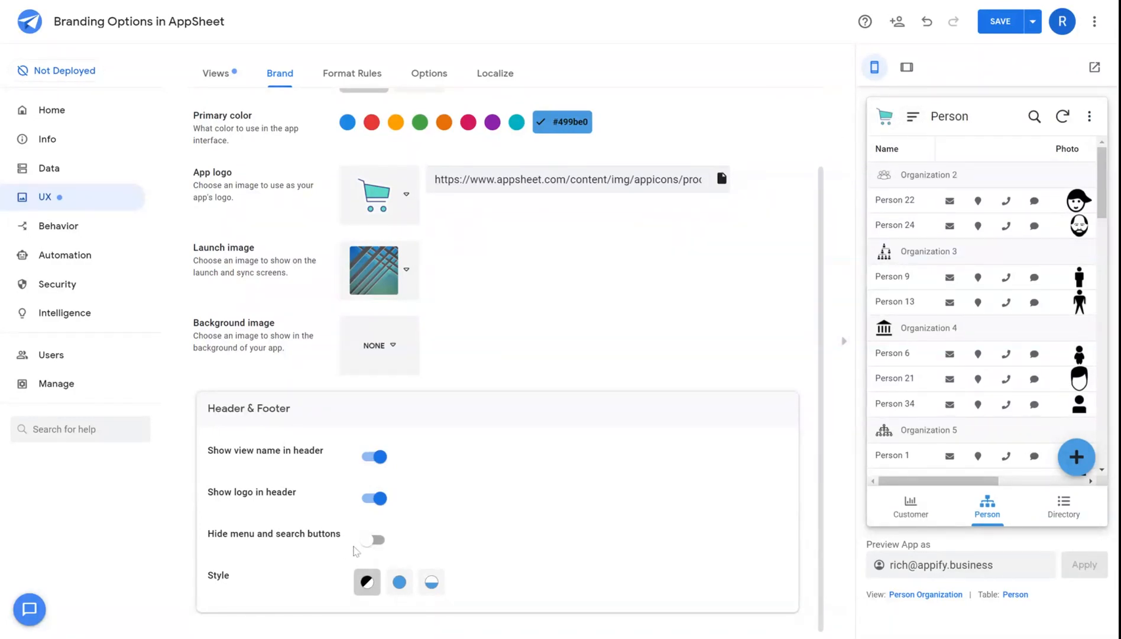
Step: Turn on 'Hide menu and search buttons' in Header & Footer
{"action": "left_click", "coordinate": [373, 539]}
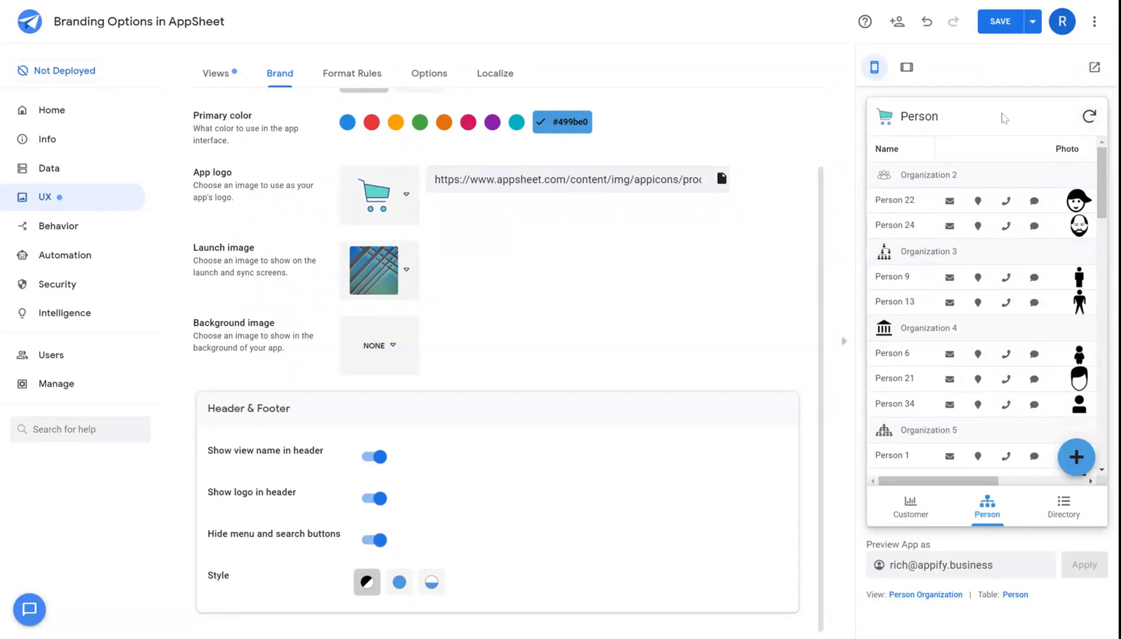
{"action": "mouse_move", "coordinate": [291, 545]}
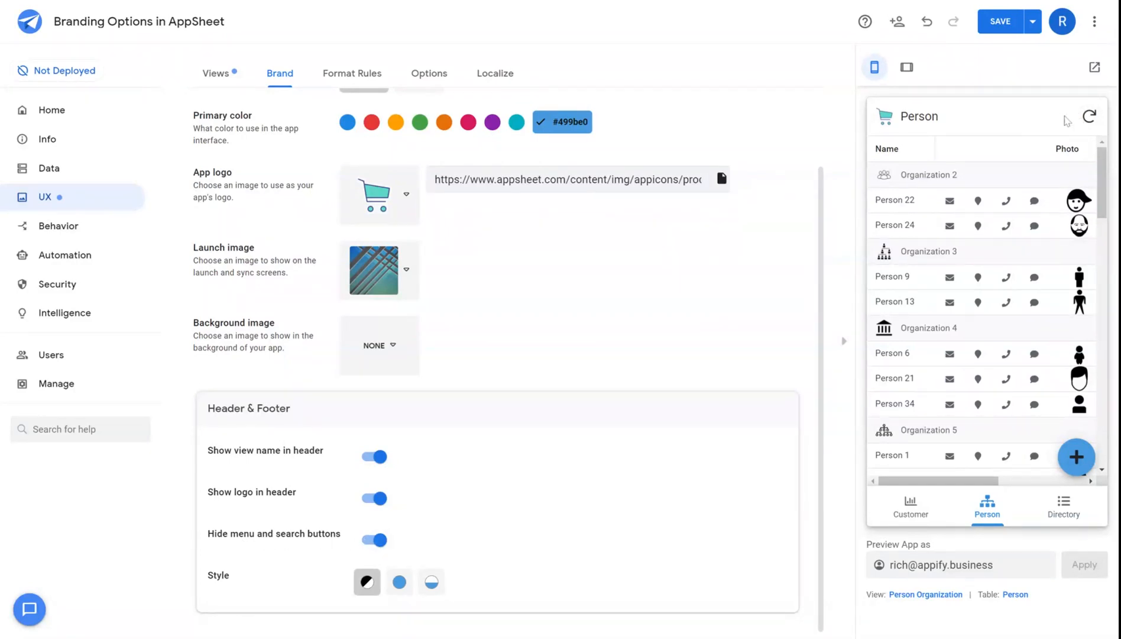
{"action": "mouse_move", "coordinate": [462, 528]}
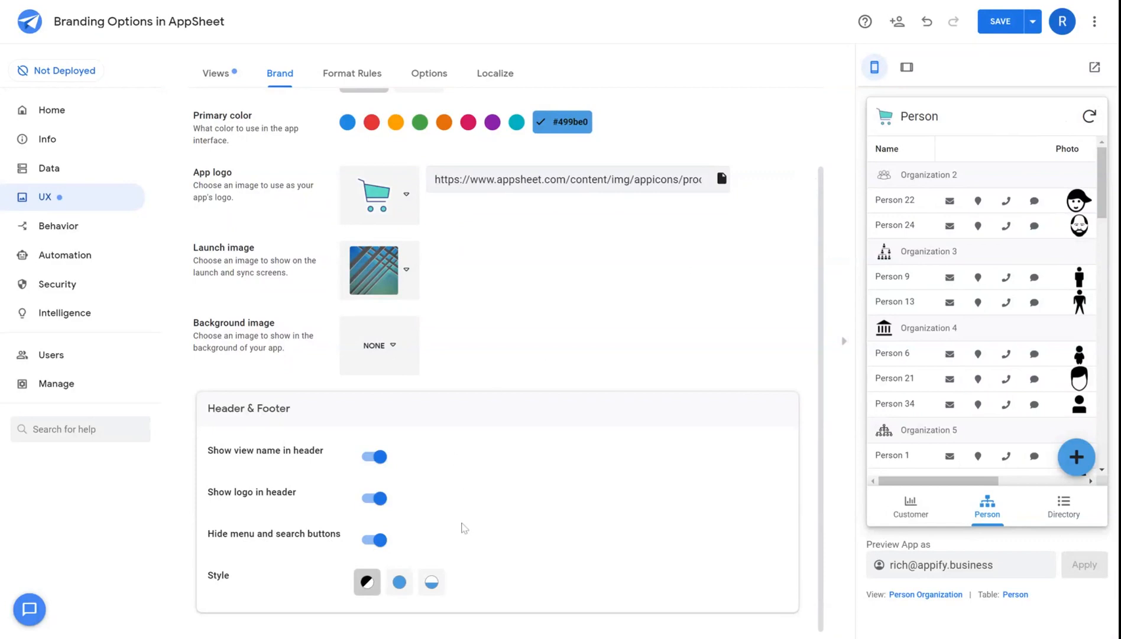
{"action": "mouse_move", "coordinate": [366, 582]}
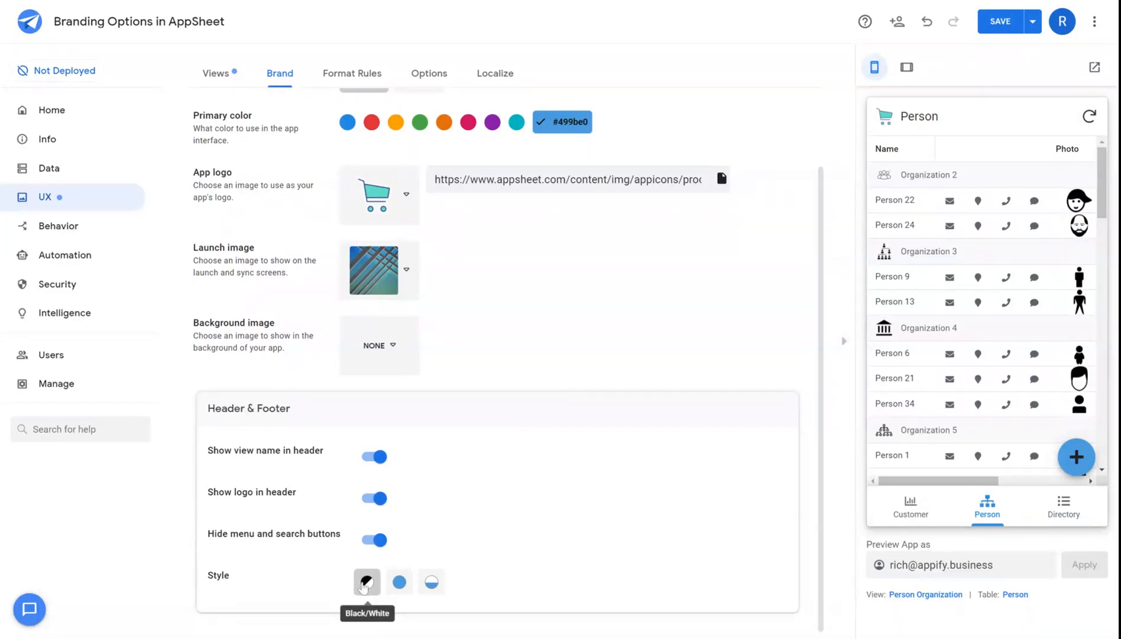
Step: Apply the Accented Footer style, check Customer and Directory, and switch the primary colour to pink
{"action": "left_click", "coordinate": [400, 582]}
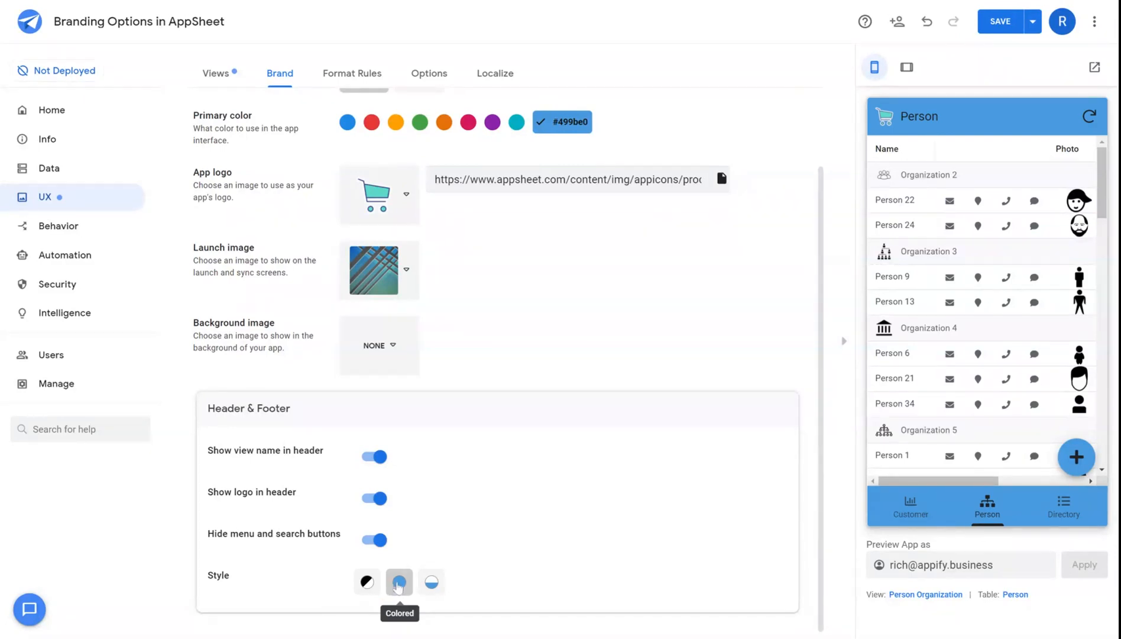
{"action": "mouse_move", "coordinate": [361, 483]}
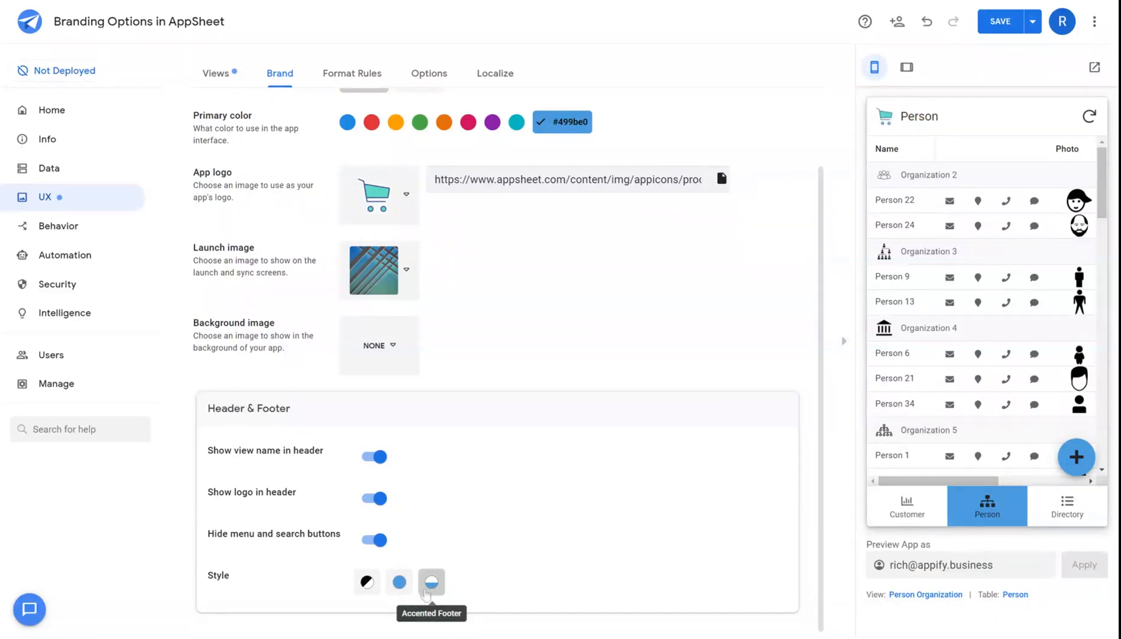
{"action": "left_click", "coordinate": [907, 505]}
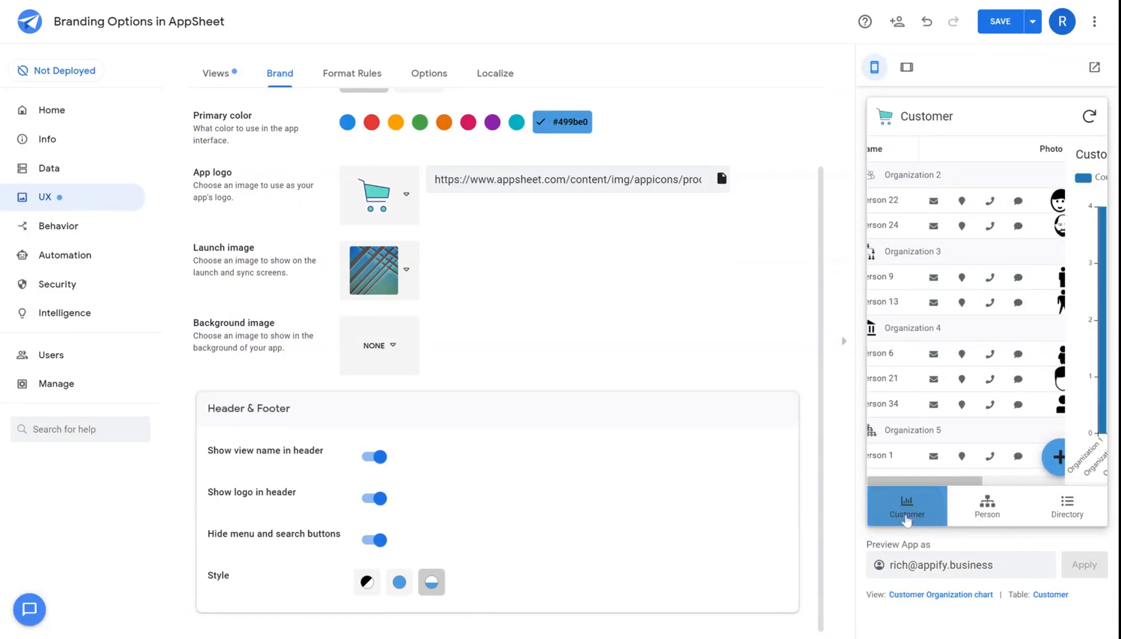
{"action": "left_click", "coordinate": [1067, 506]}
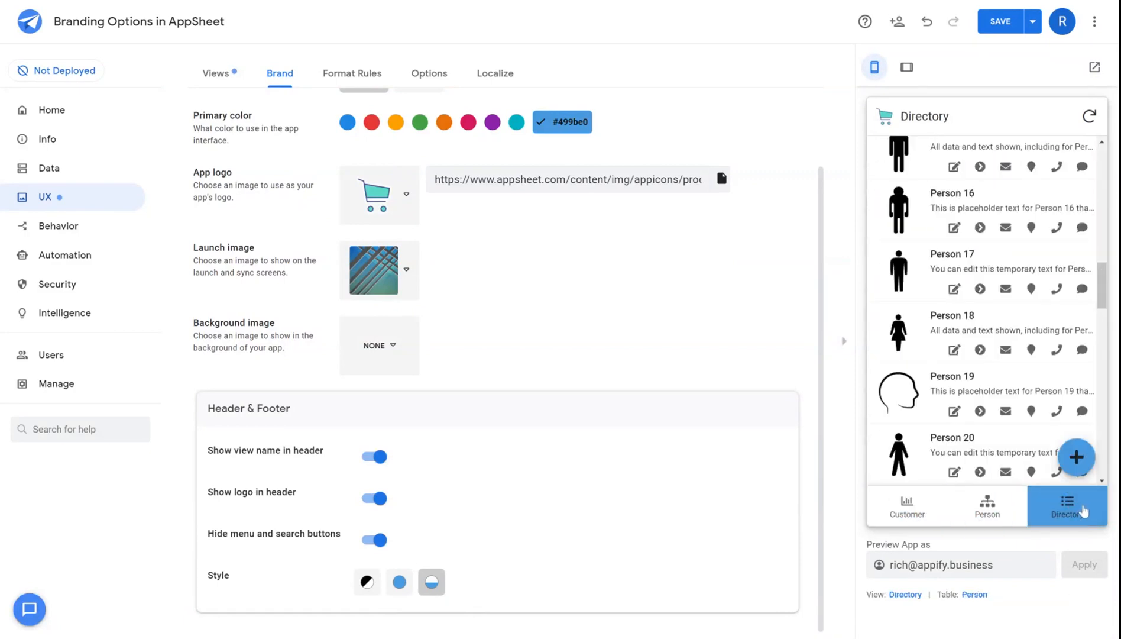
{"action": "mouse_move", "coordinate": [643, 68]}
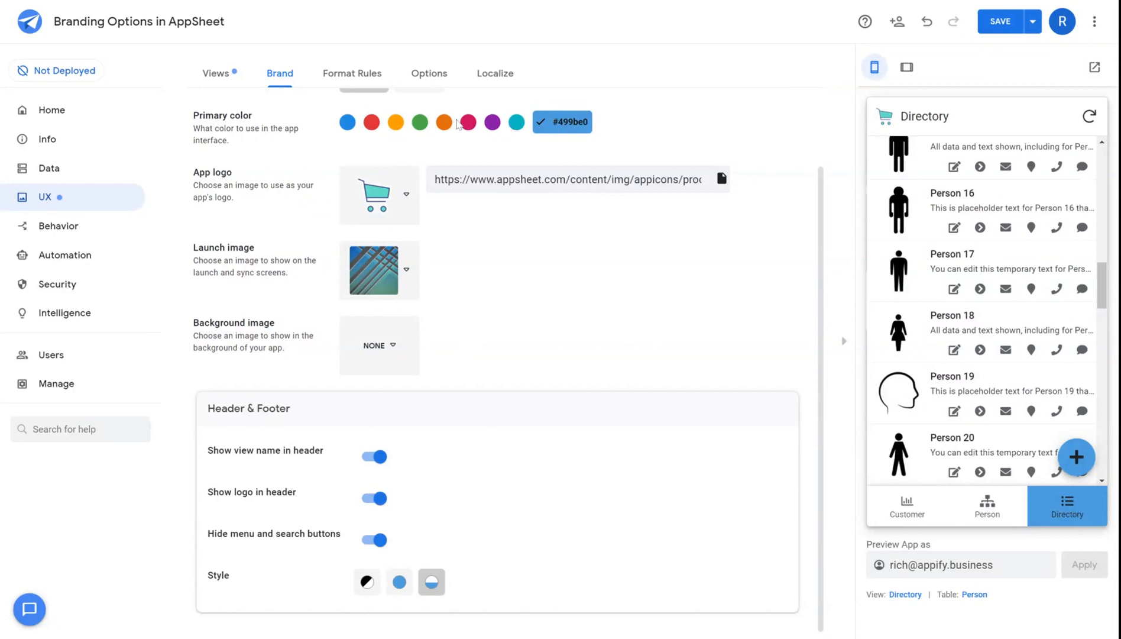
{"action": "left_click", "coordinate": [468, 122]}
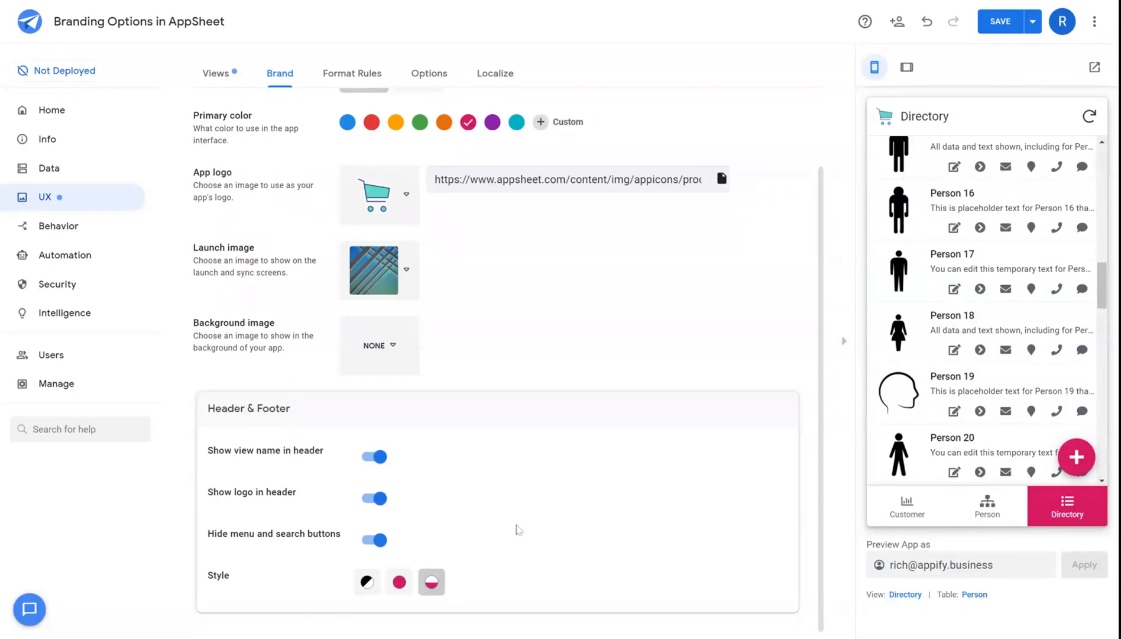
{"action": "mouse_move", "coordinate": [543, 506]}
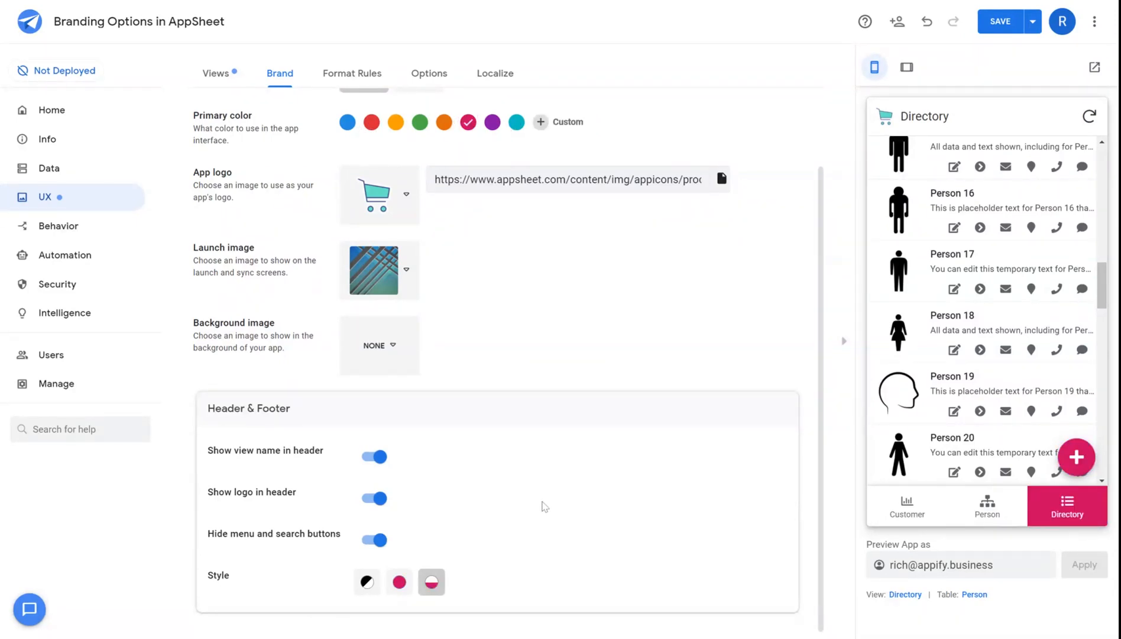
{"action": "mouse_move", "coordinate": [492, 493]}
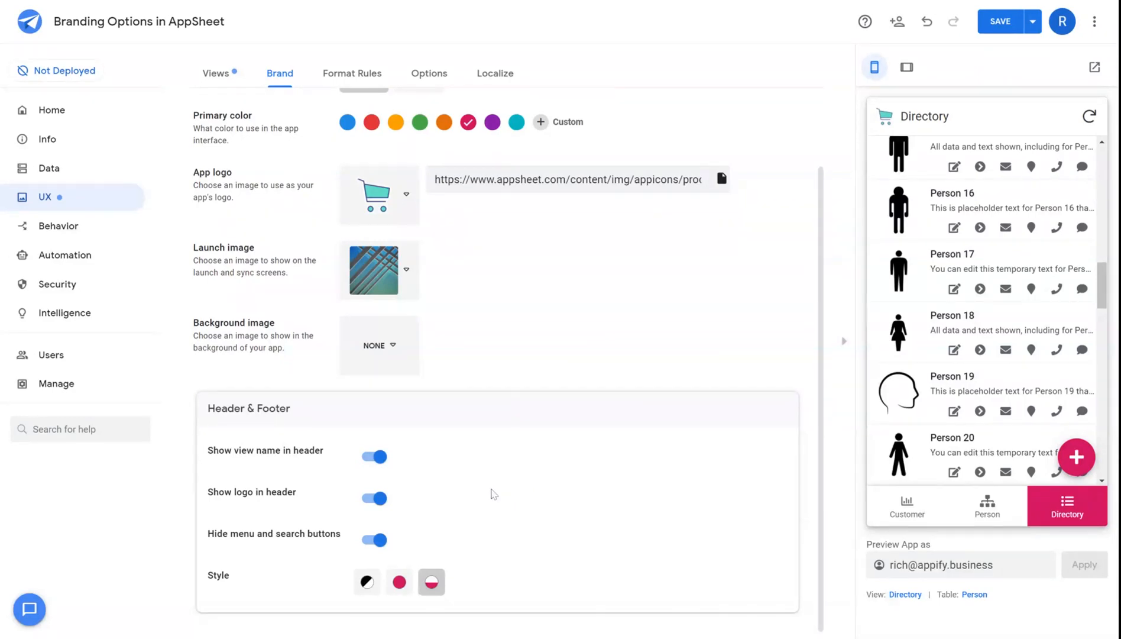